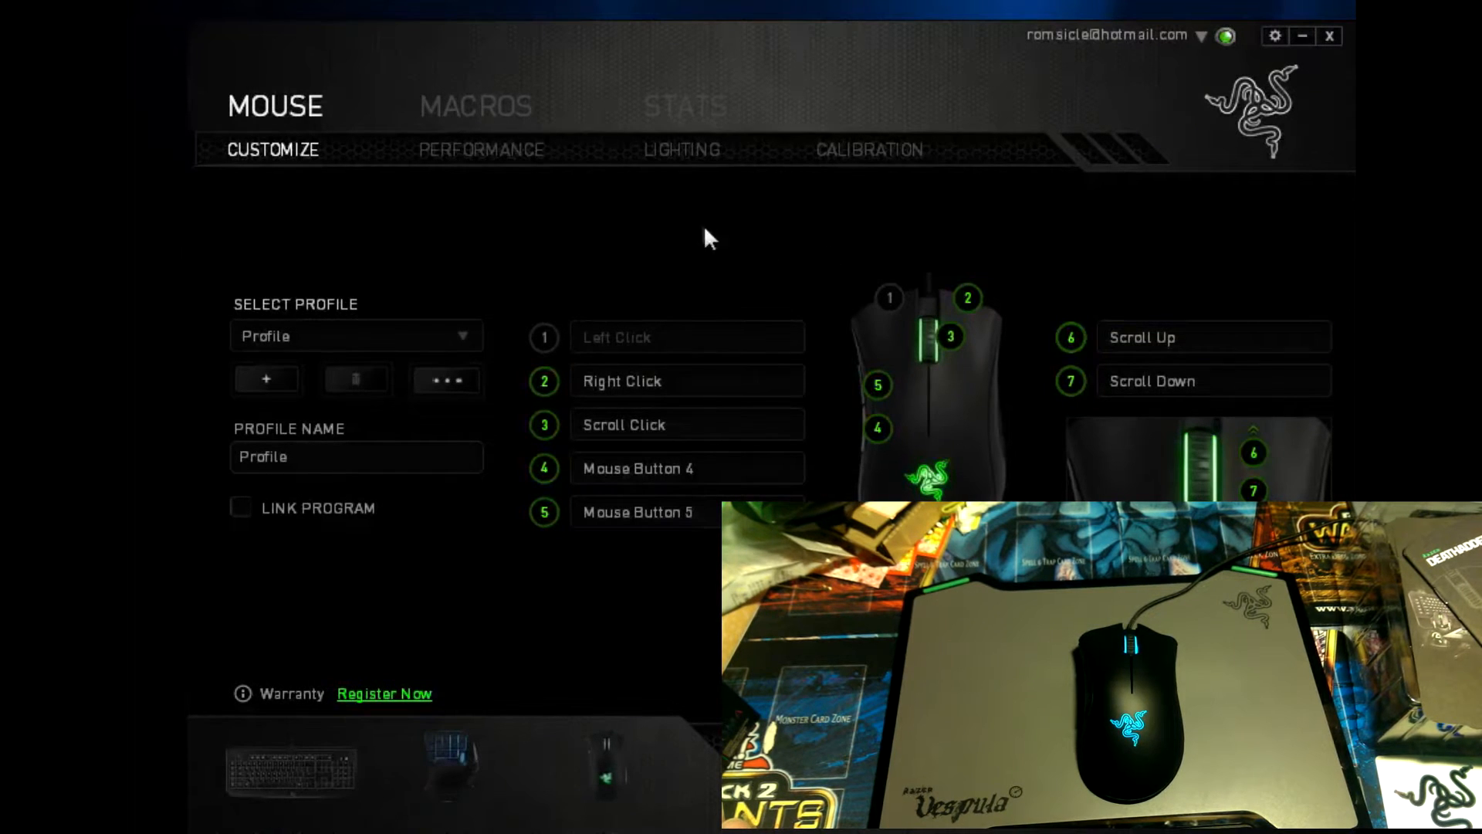
{"action": "mouse_move", "coordinate": [996, 405]}
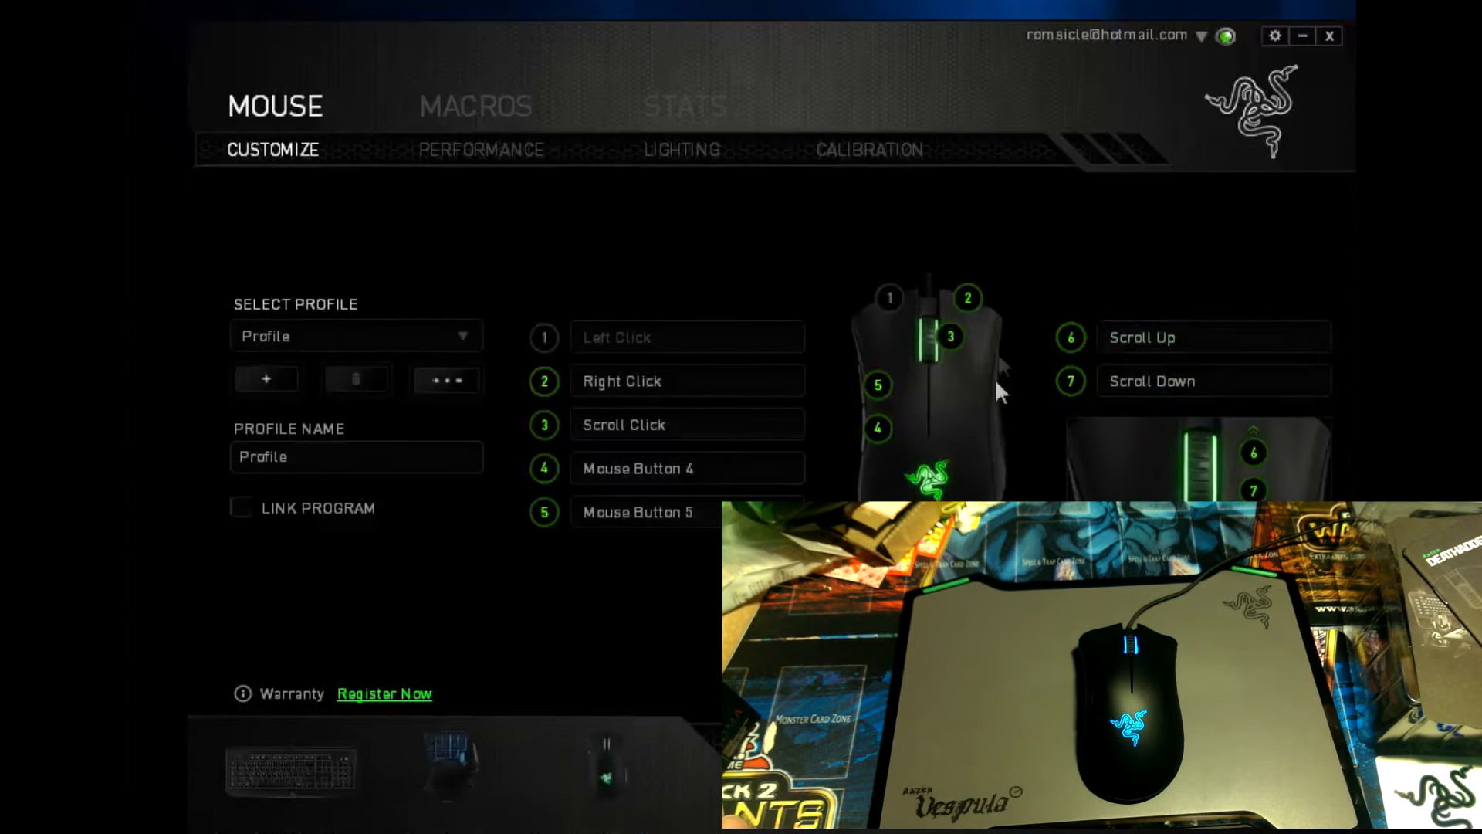
{"action": "mouse_move", "coordinate": [587, 564]}
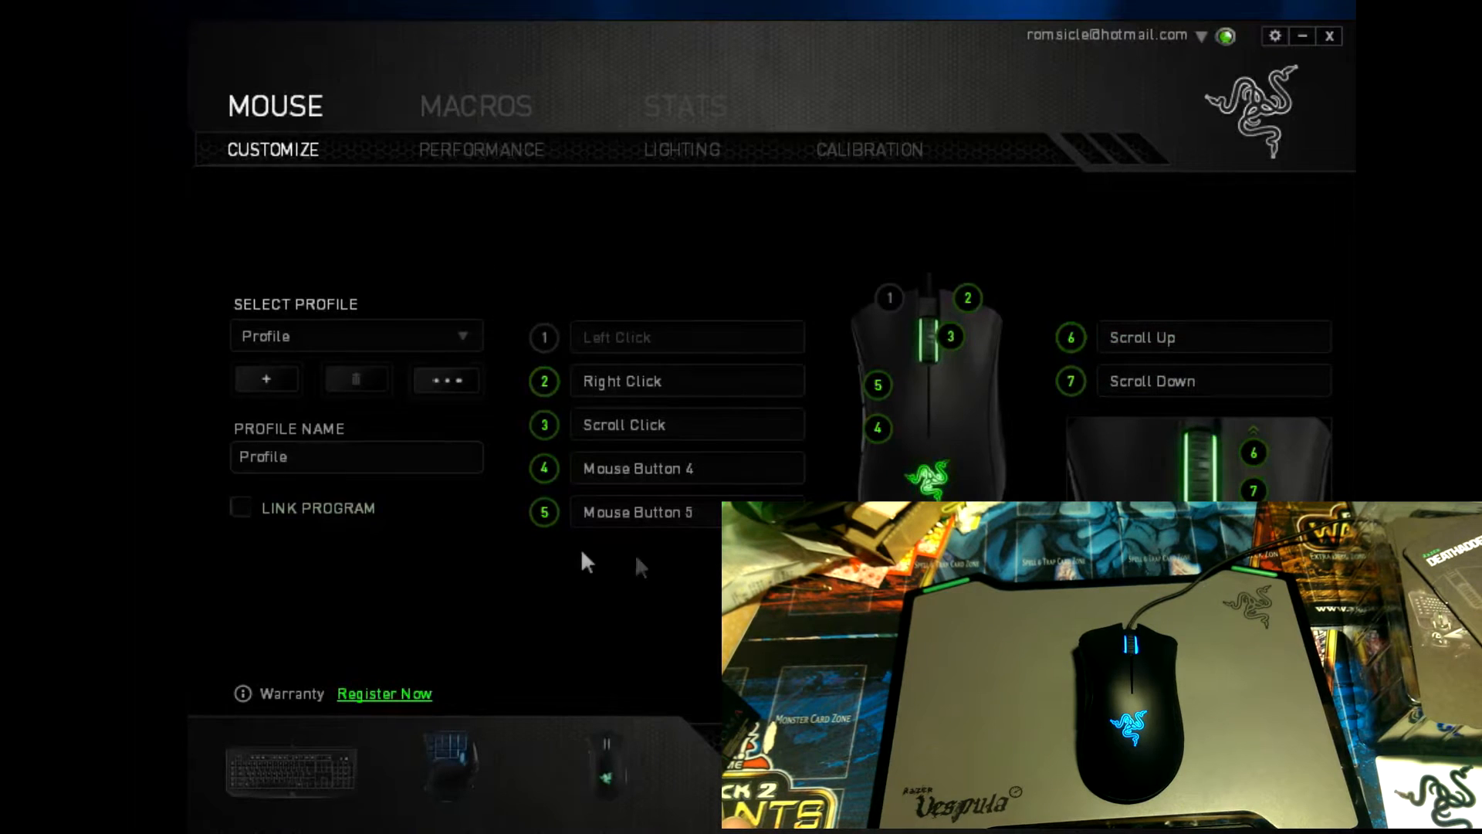
Set the scroll wheel lighting to Off and the logo to the green Breathing effect.
{"action": "left_click", "coordinate": [689, 425]}
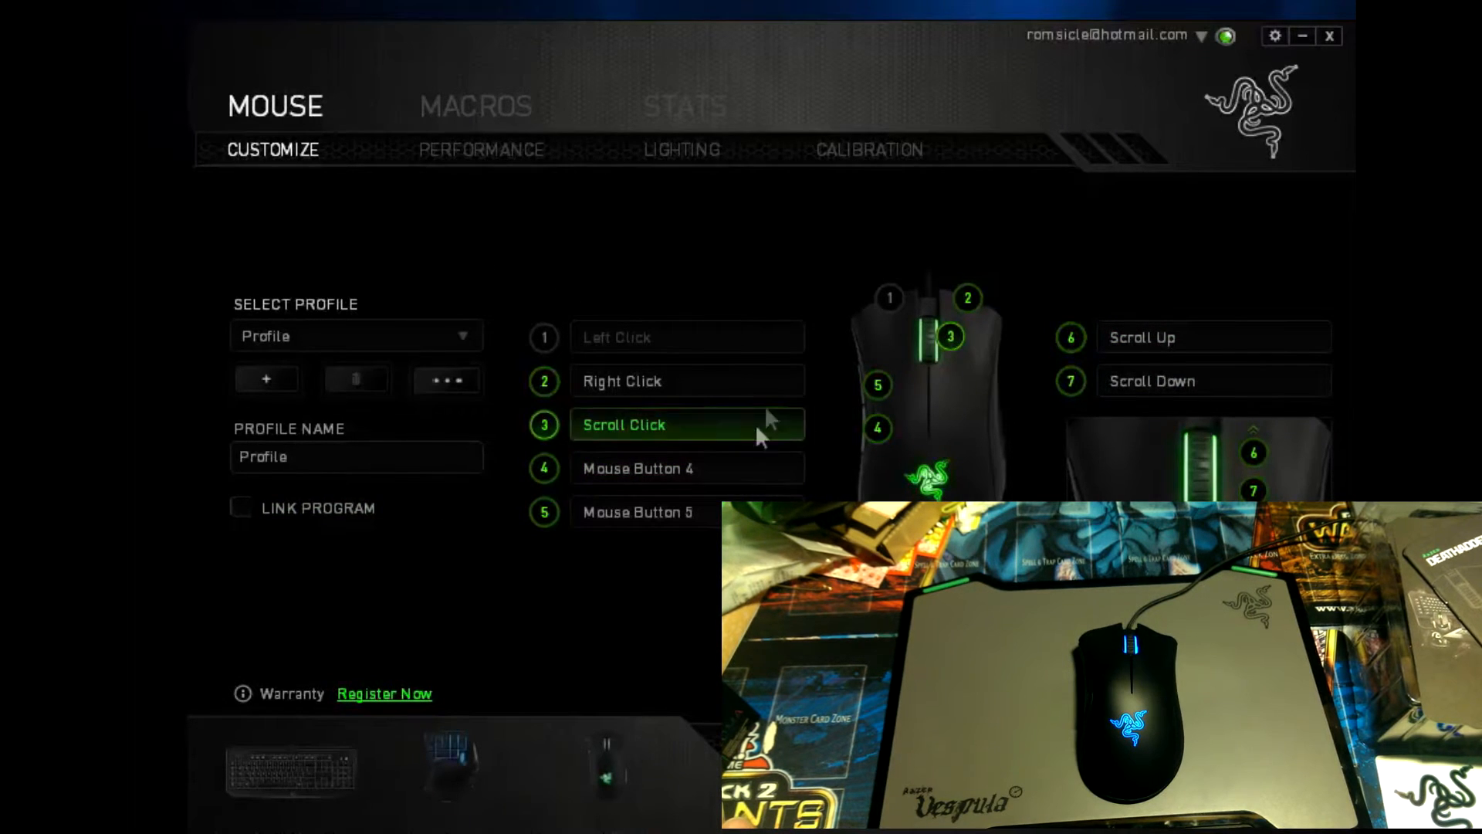
{"action": "left_click", "coordinate": [682, 149]}
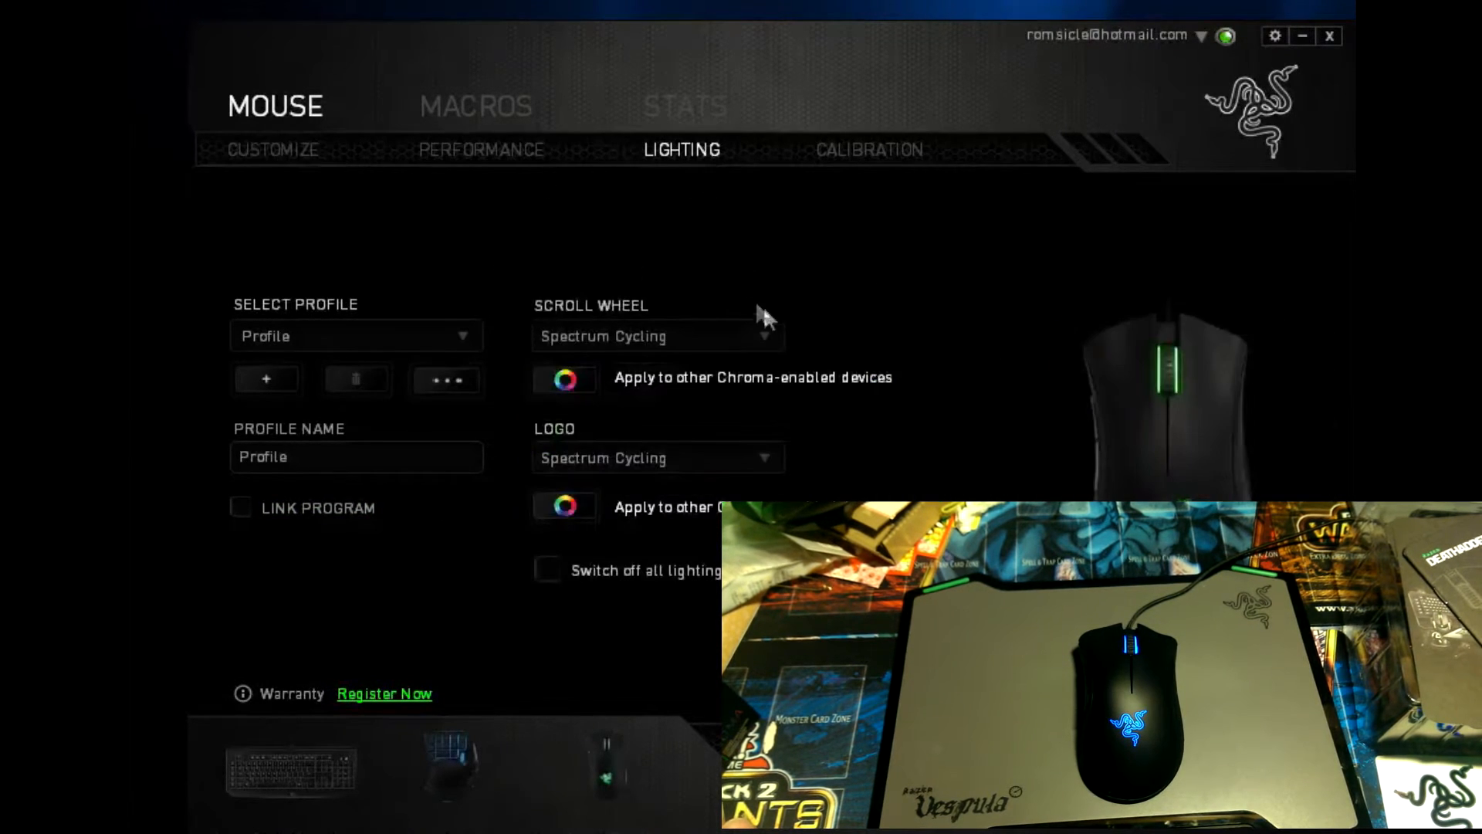
{"action": "left_click", "coordinate": [658, 337]}
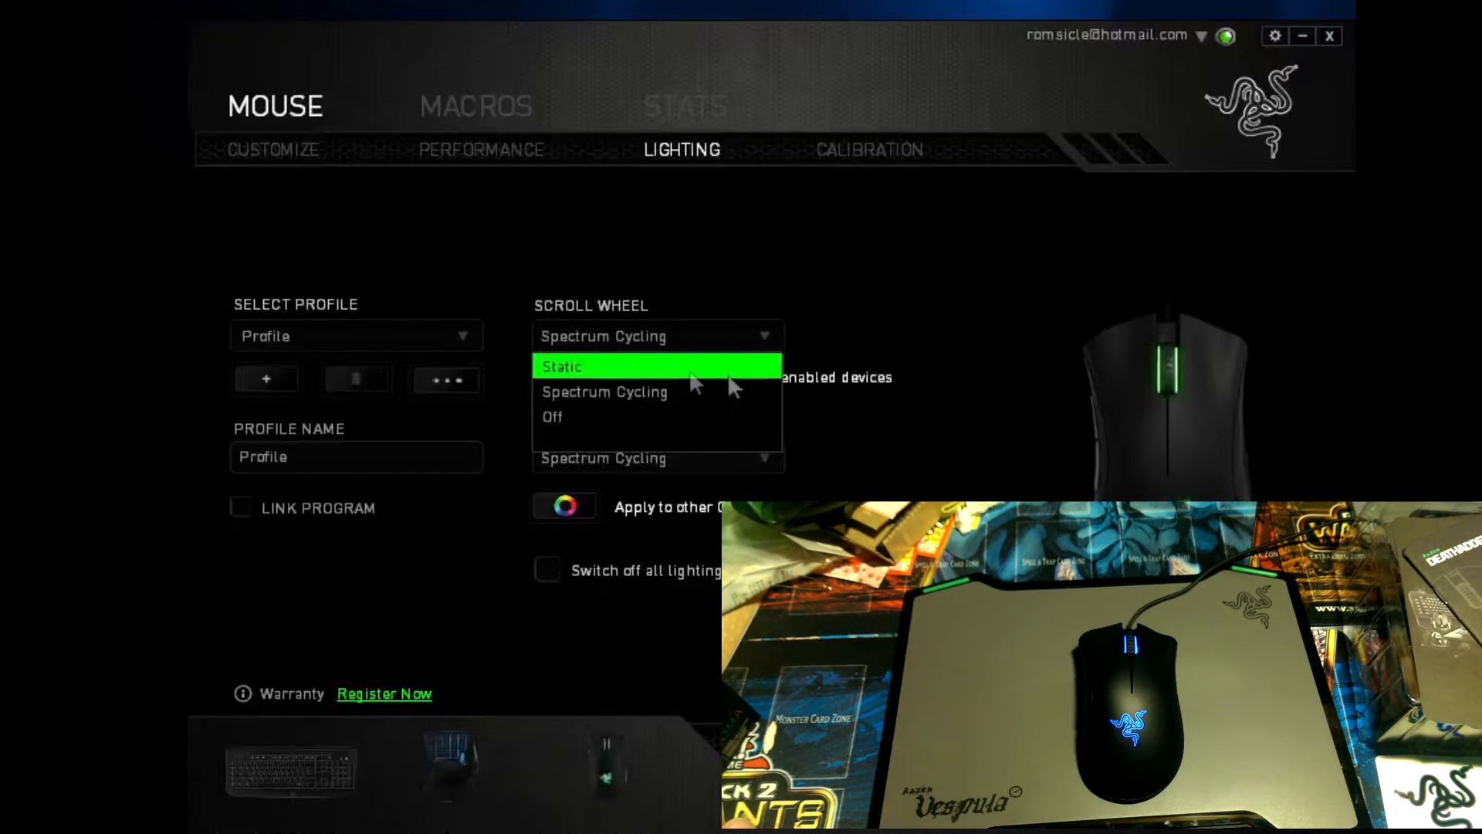
{"action": "mouse_move", "coordinate": [704, 423]}
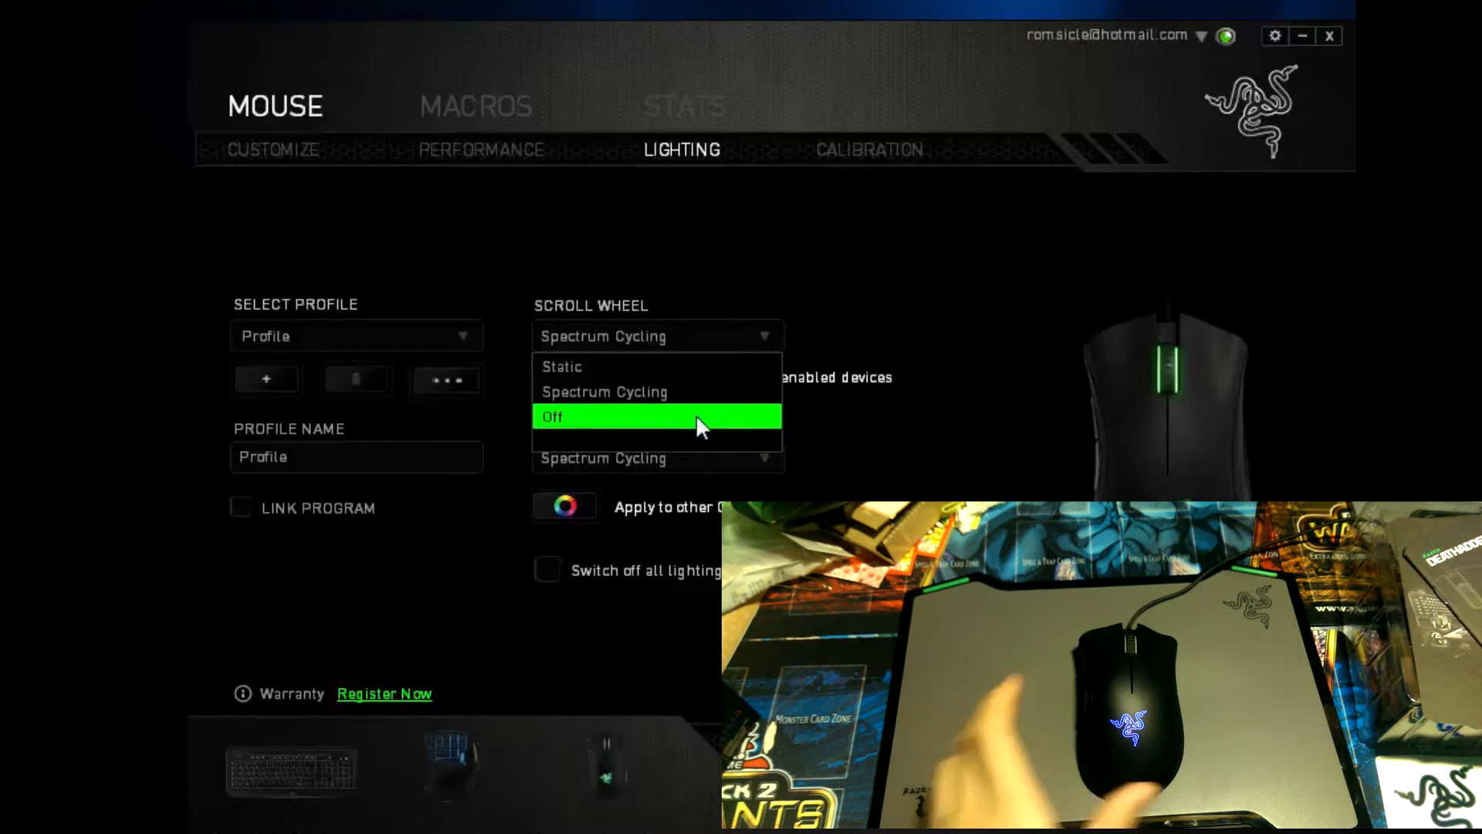
{"action": "left_click", "coordinate": [586, 417]}
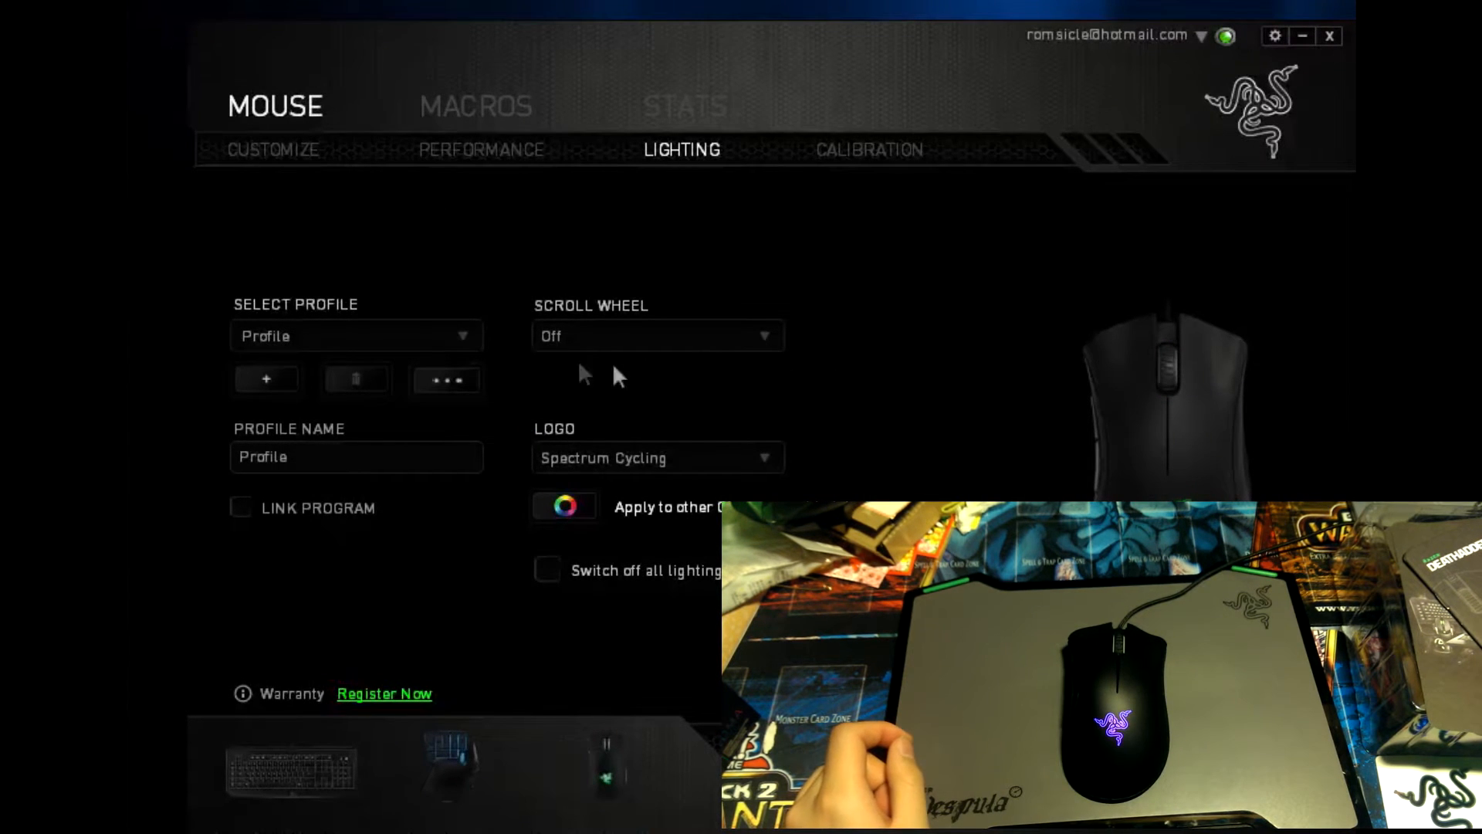
{"action": "left_click", "coordinate": [658, 457]}
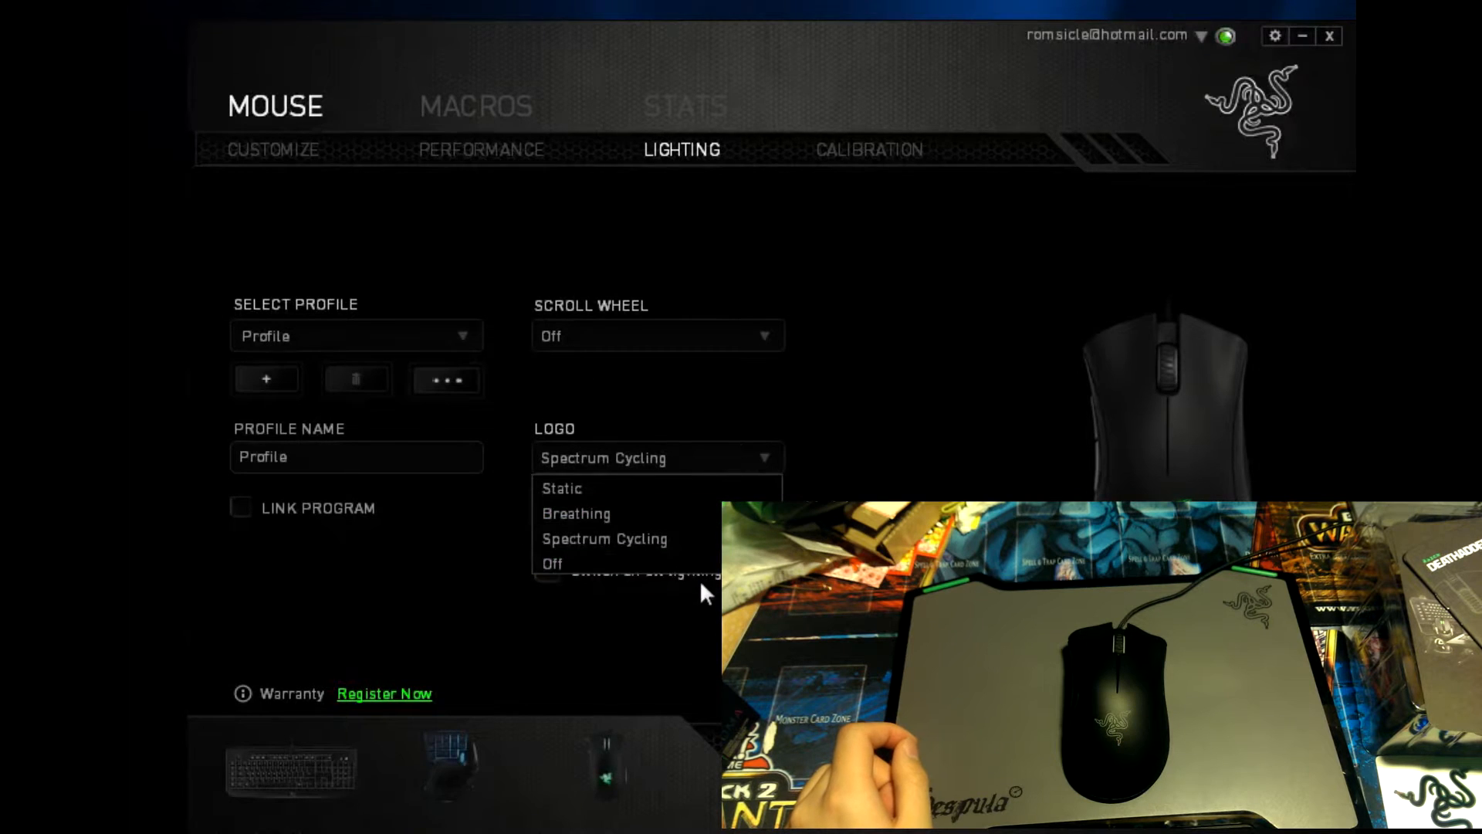
{"action": "left_click", "coordinate": [553, 564]}
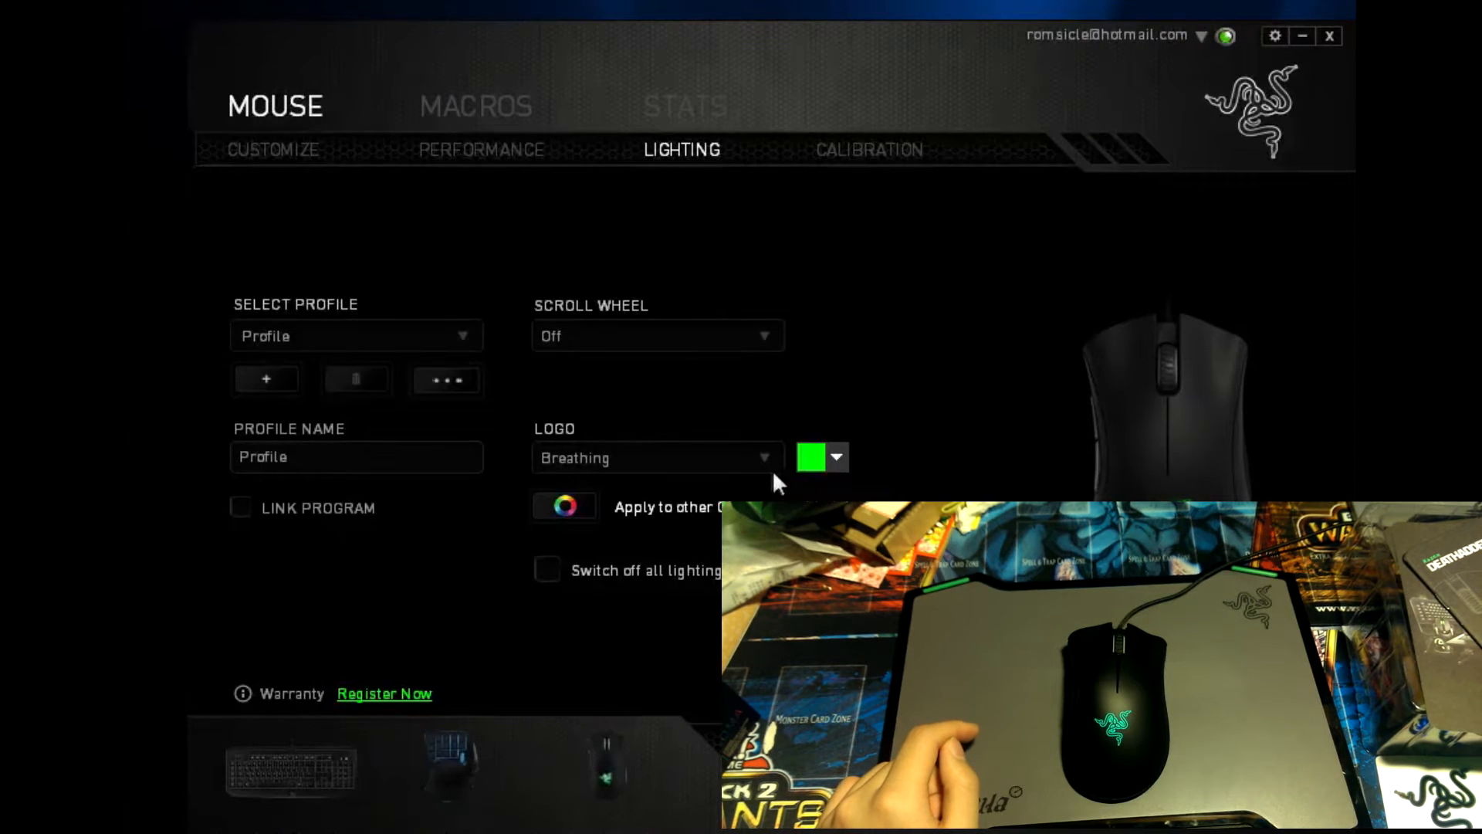
Set the scroll wheel and logo to Static and choose their colours from the swatches, ending with green.
{"action": "left_click", "coordinate": [657, 335]}
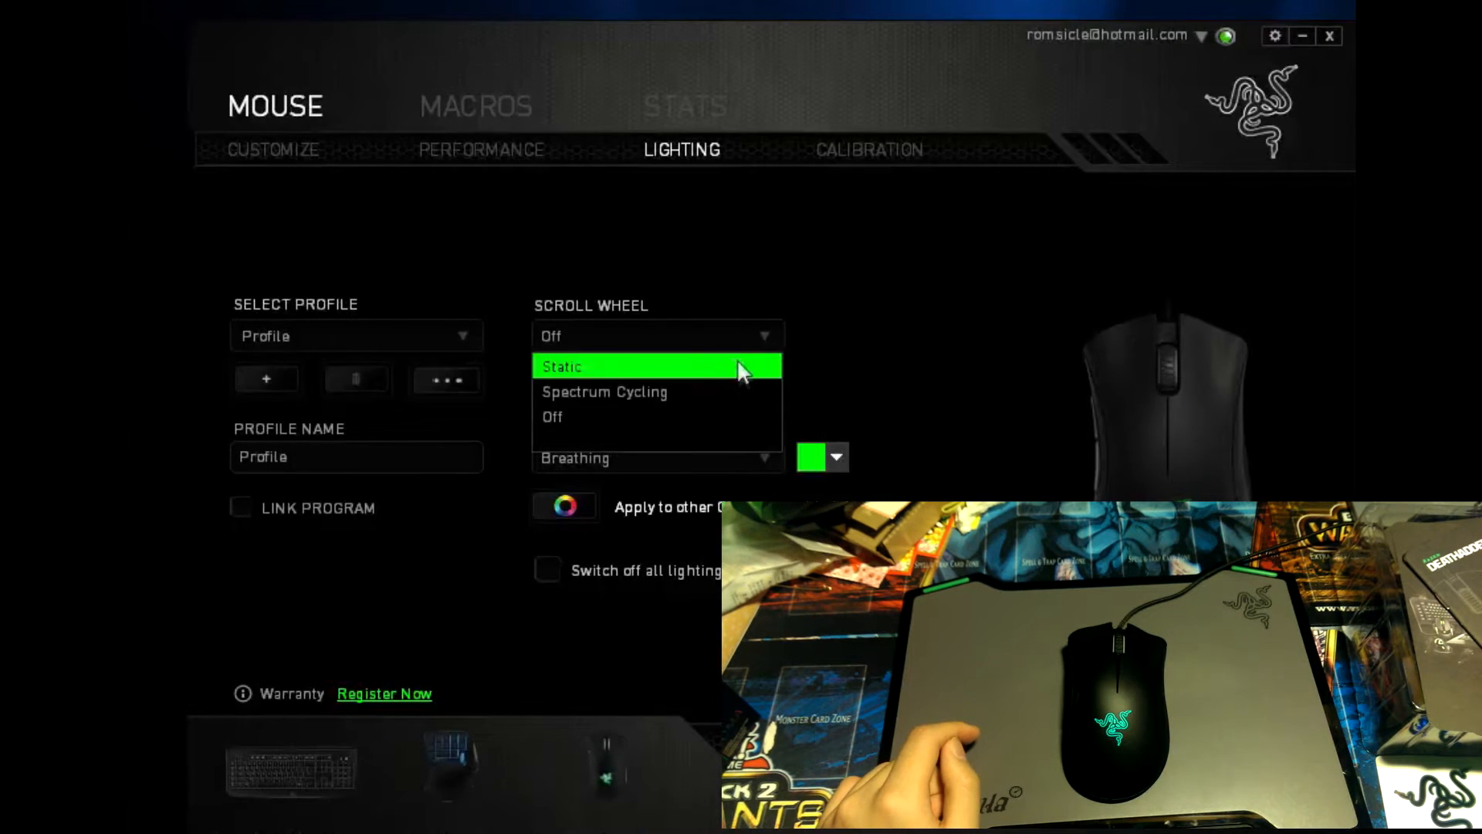
{"action": "left_click", "coordinate": [592, 366]}
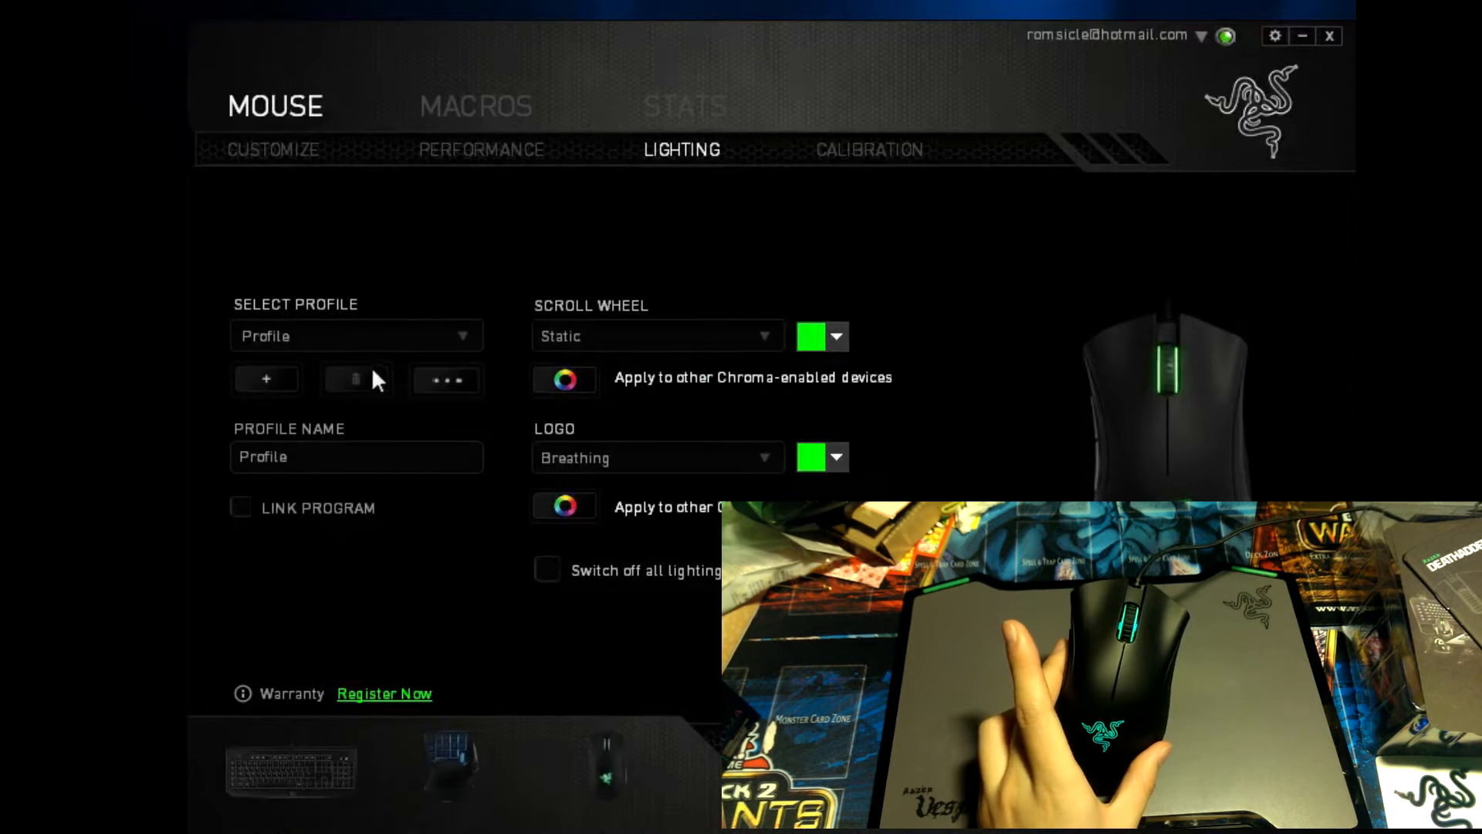
{"action": "left_click", "coordinate": [837, 336]}
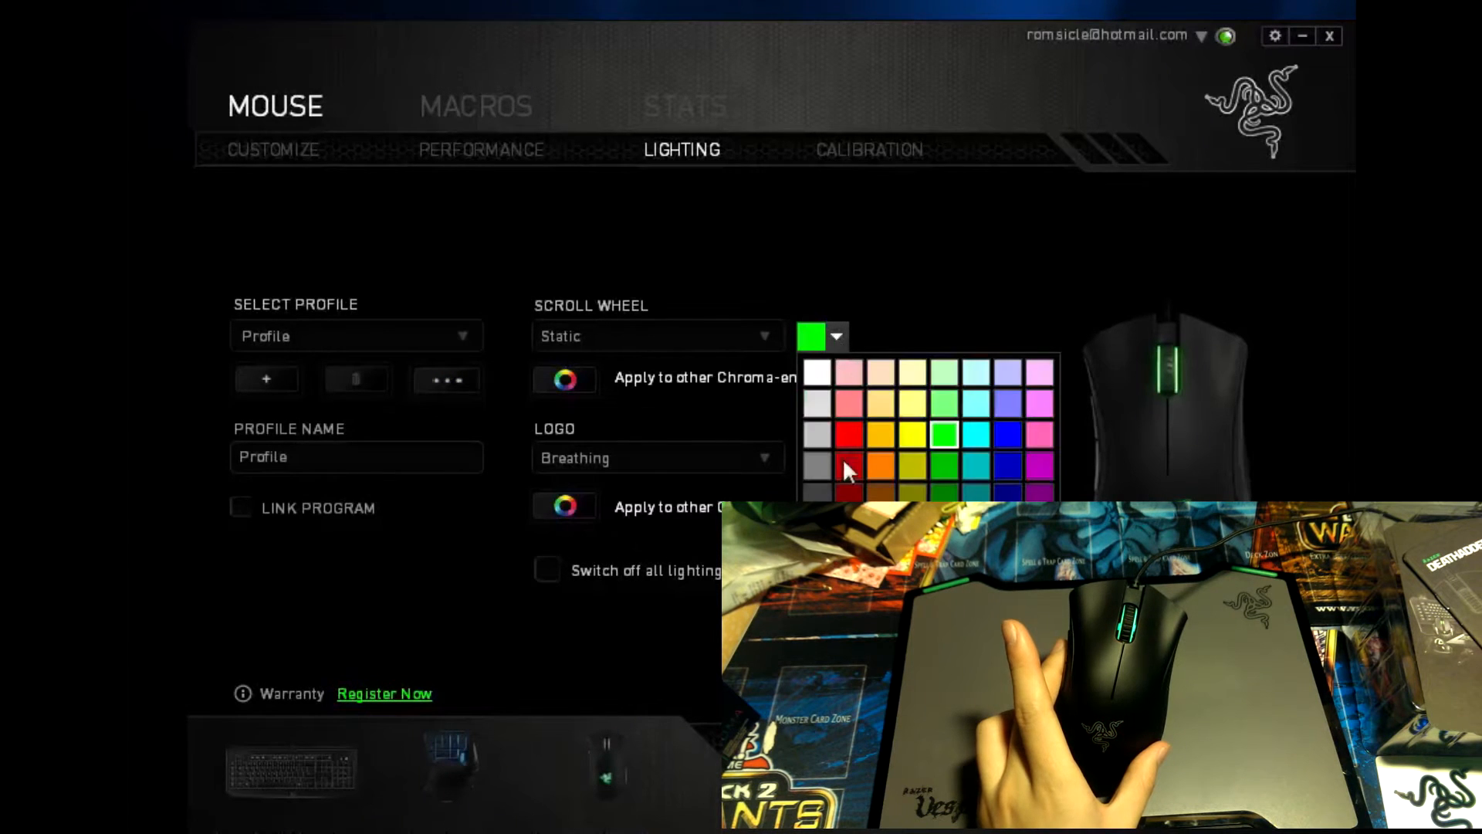
{"action": "left_click", "coordinate": [849, 434]}
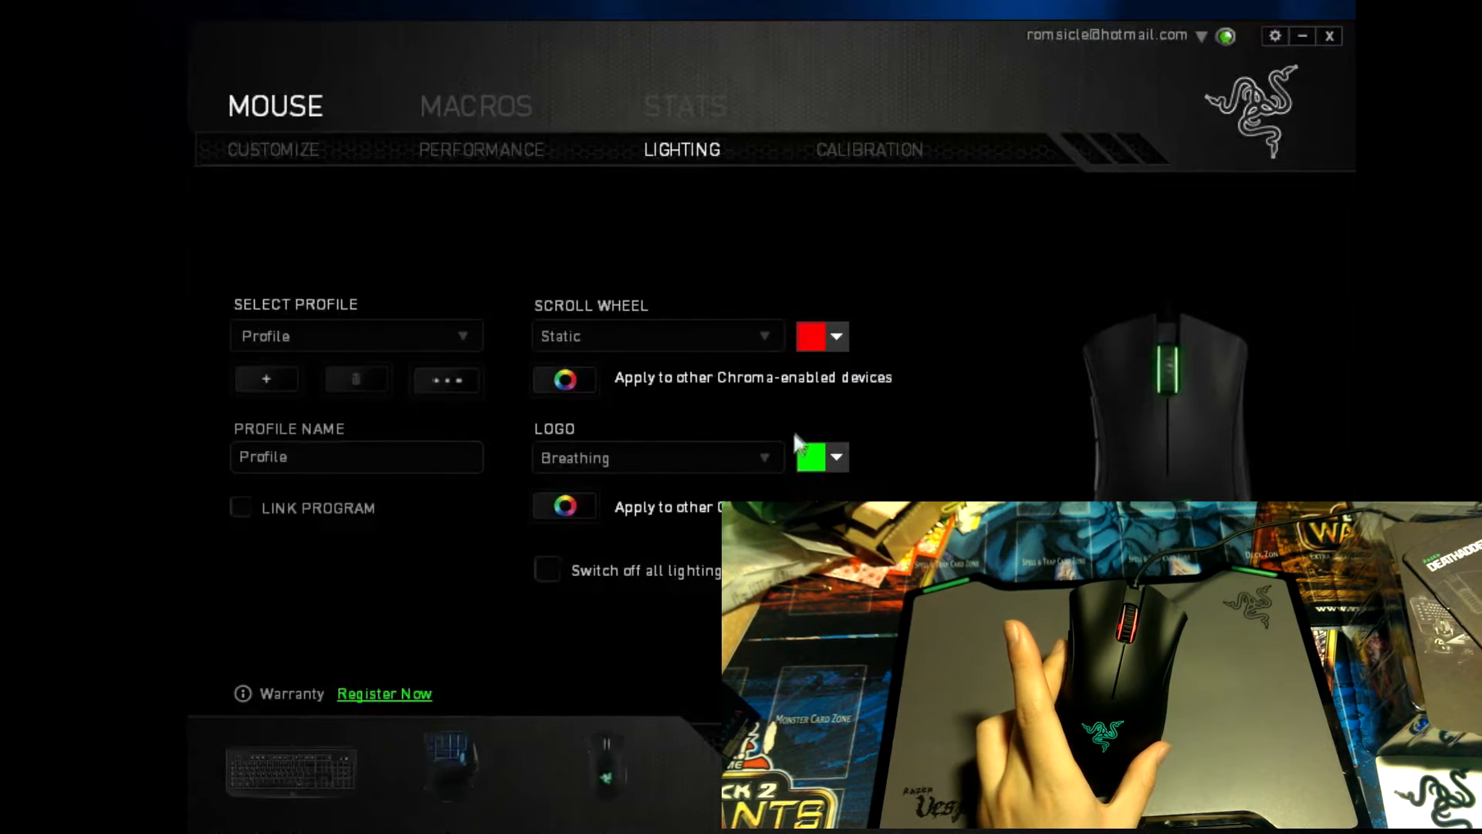
{"action": "left_click", "coordinate": [838, 456]}
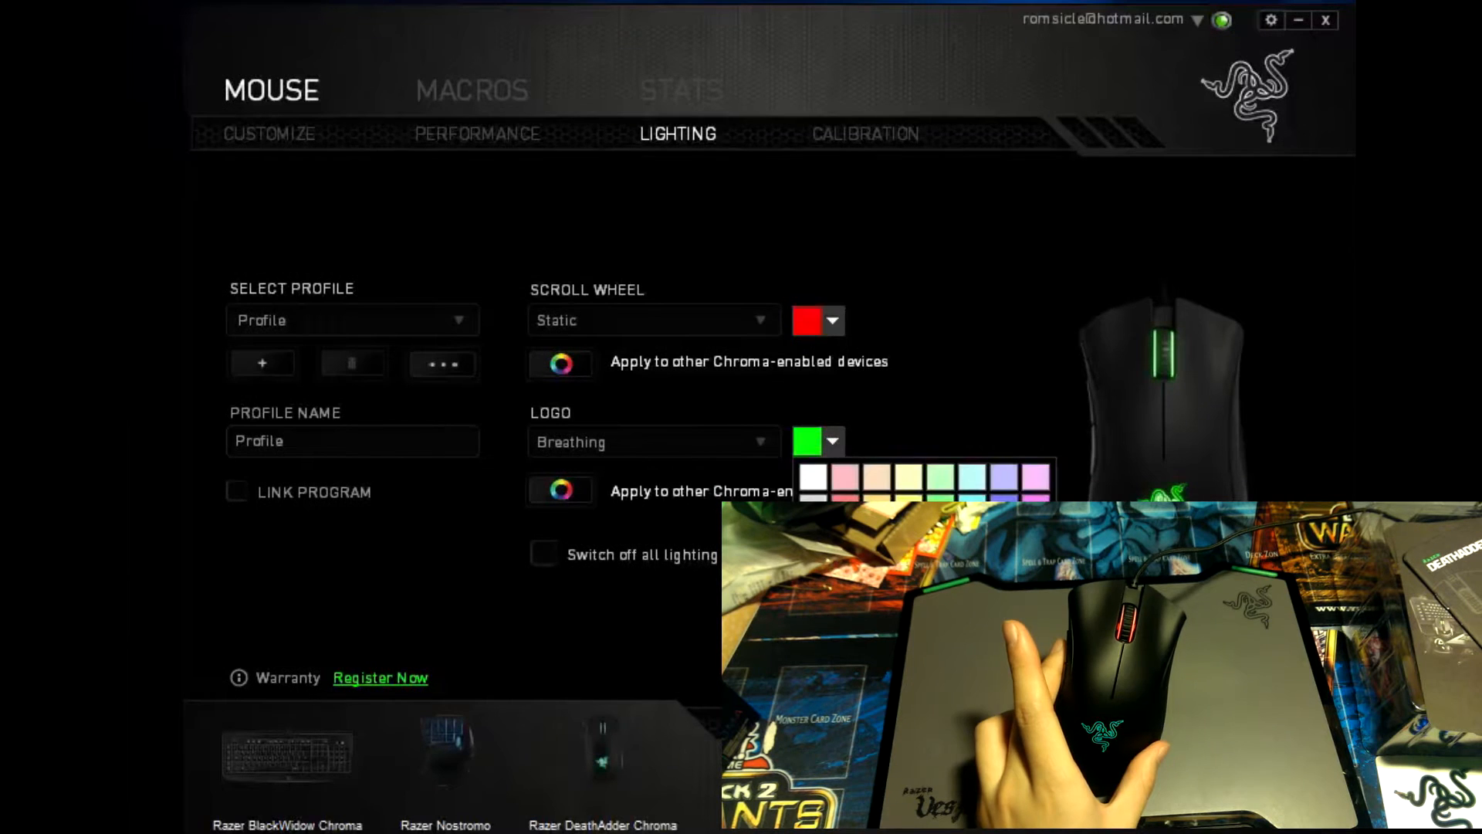
{"action": "left_click", "coordinate": [1011, 491]}
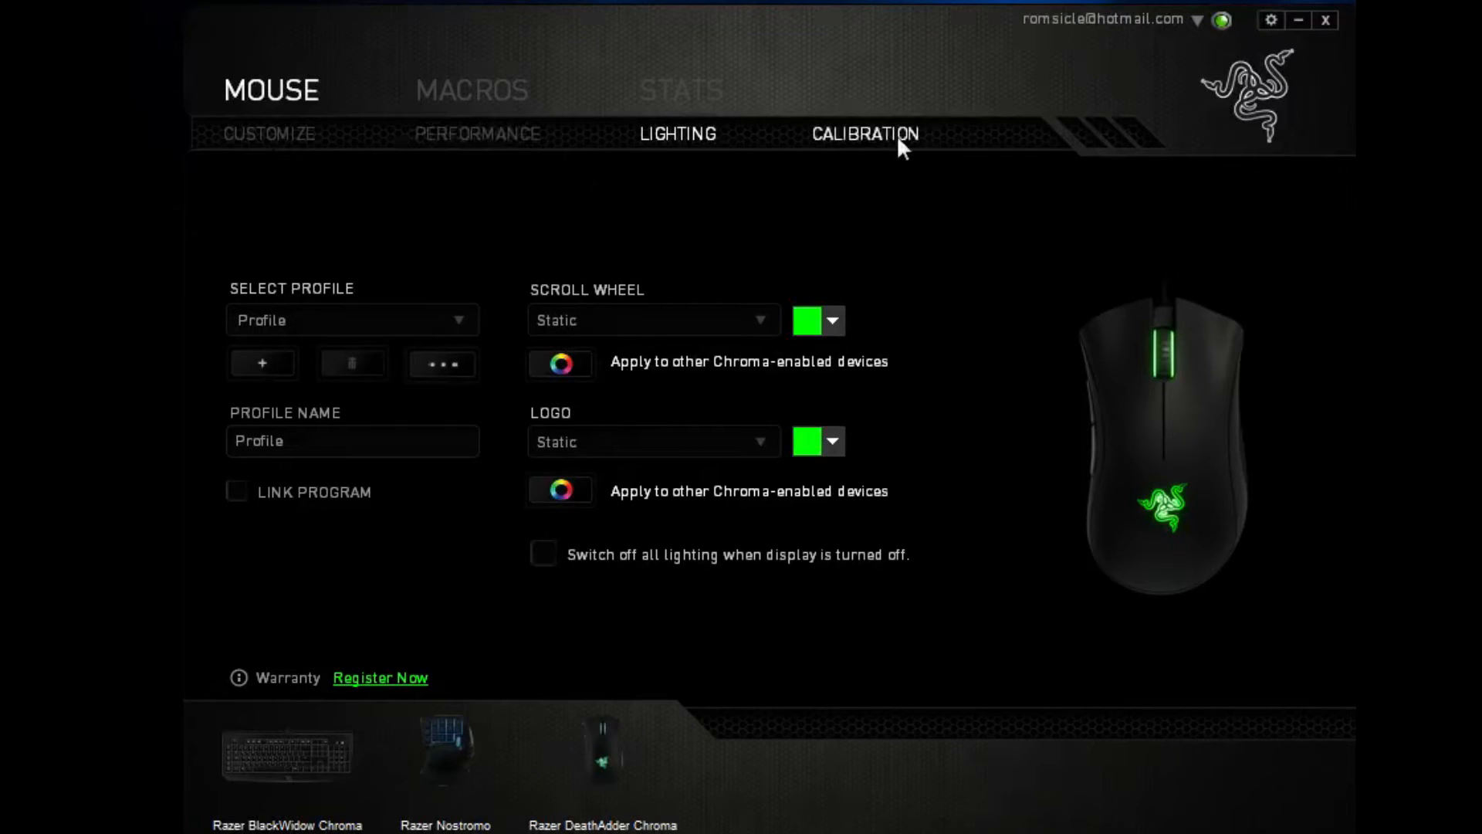
Switch surface calibration on, choose the Razer Vespula Speed mat and save it.
{"action": "left_click", "coordinate": [868, 134]}
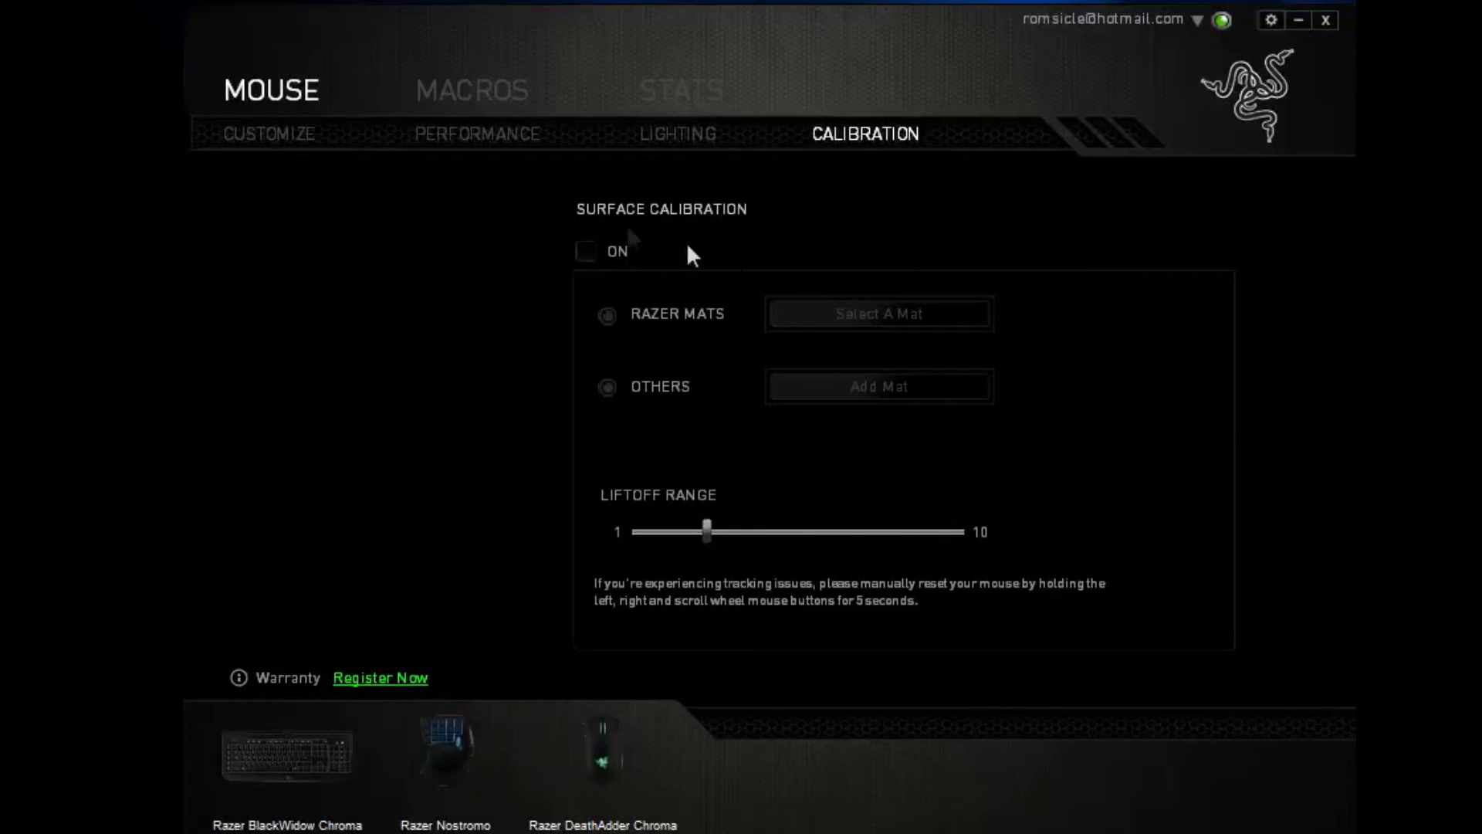
{"action": "left_click", "coordinate": [587, 250]}
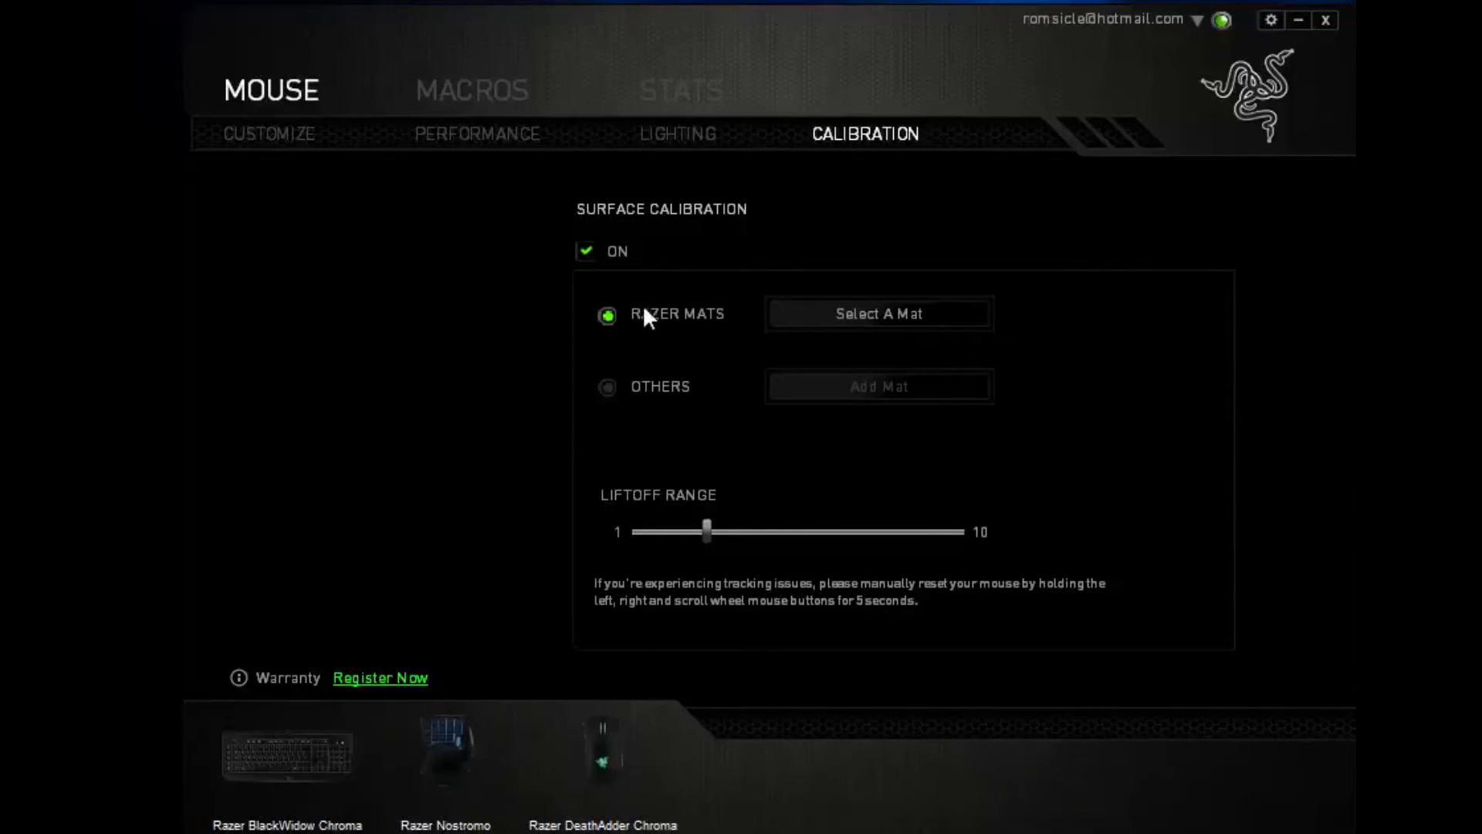
{"action": "left_click", "coordinate": [879, 313]}
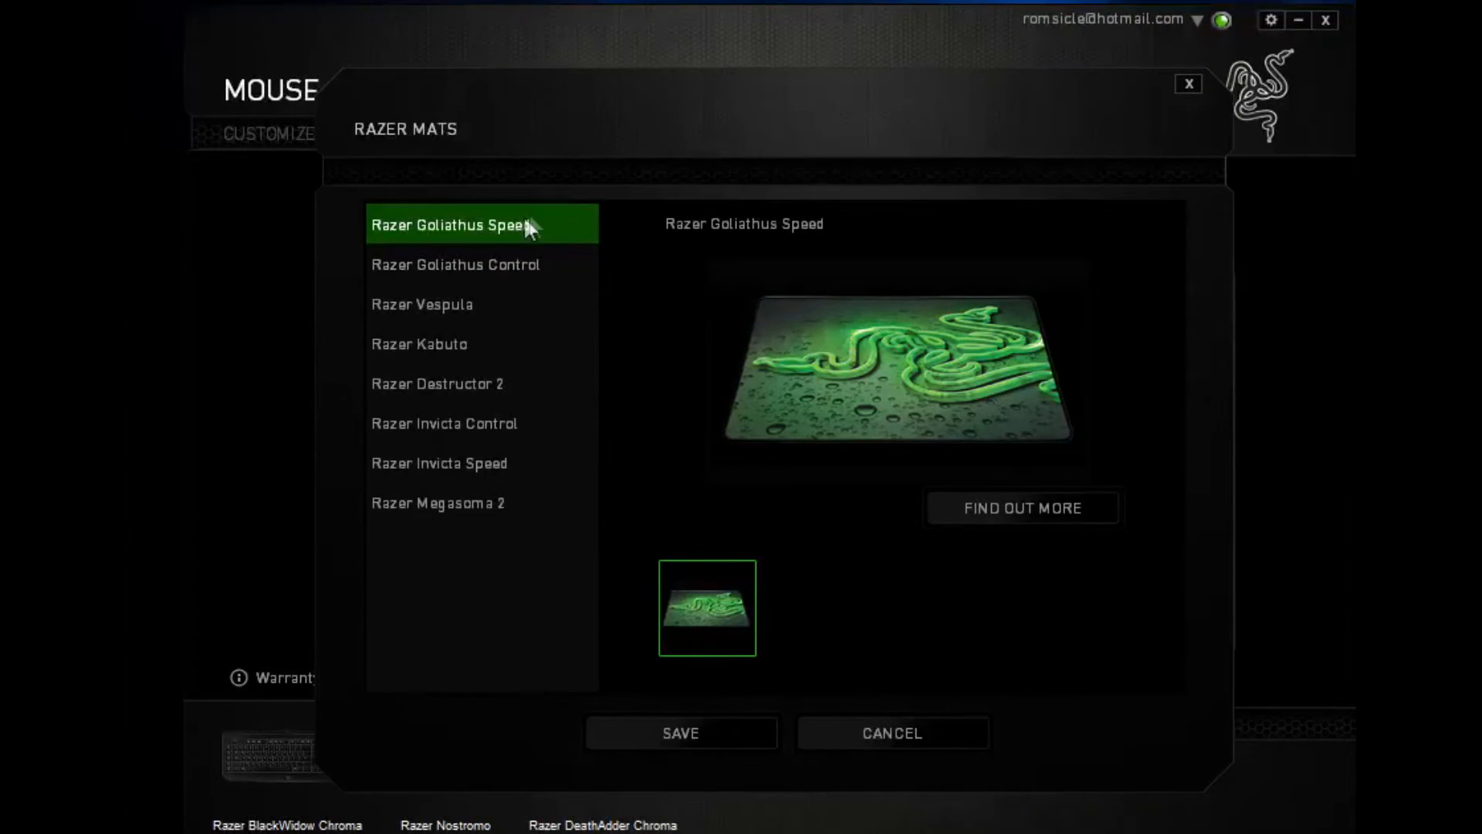
{"action": "left_click", "coordinate": [421, 304]}
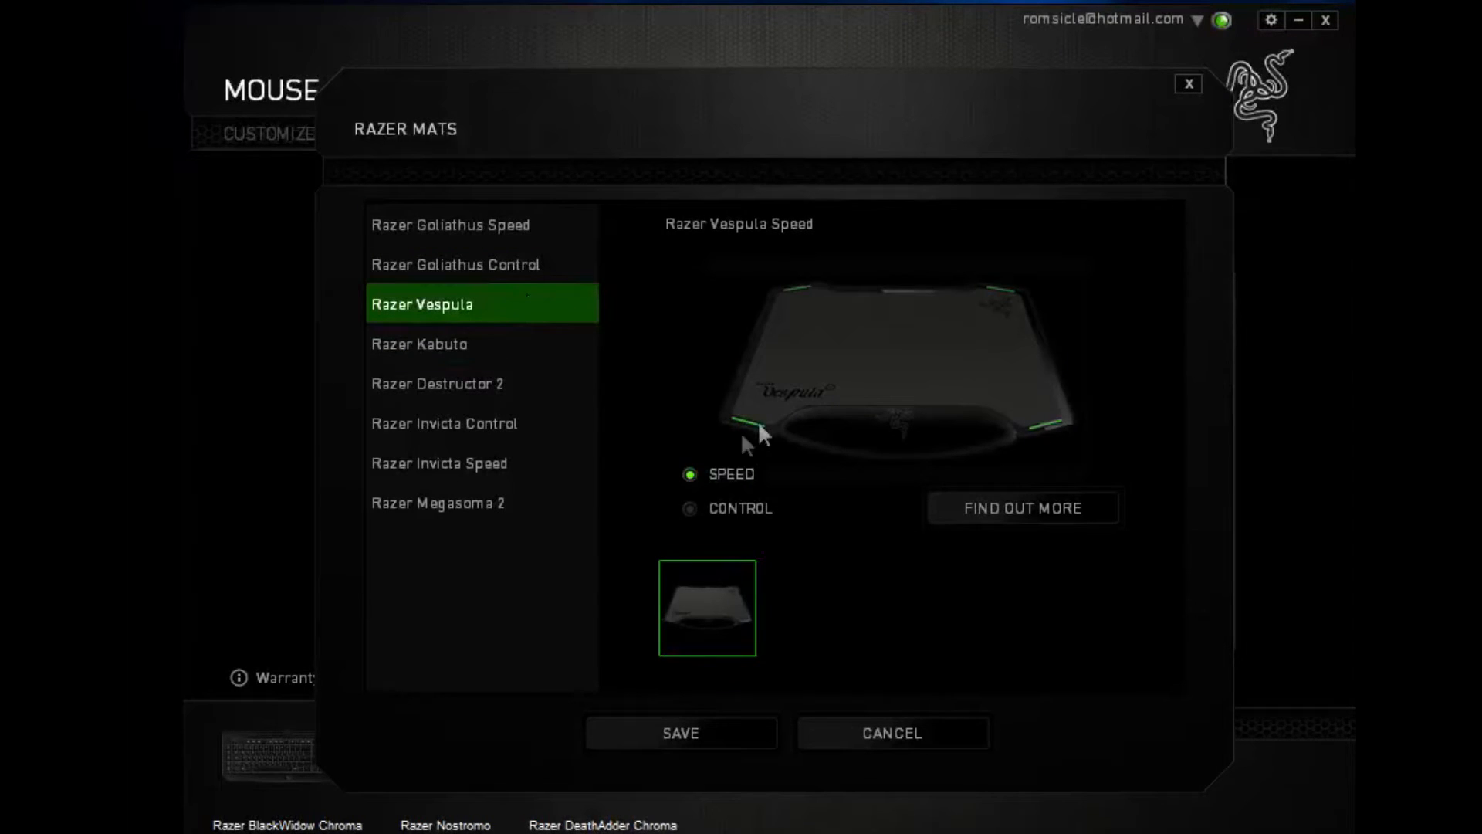
{"action": "mouse_move", "coordinate": [997, 542]}
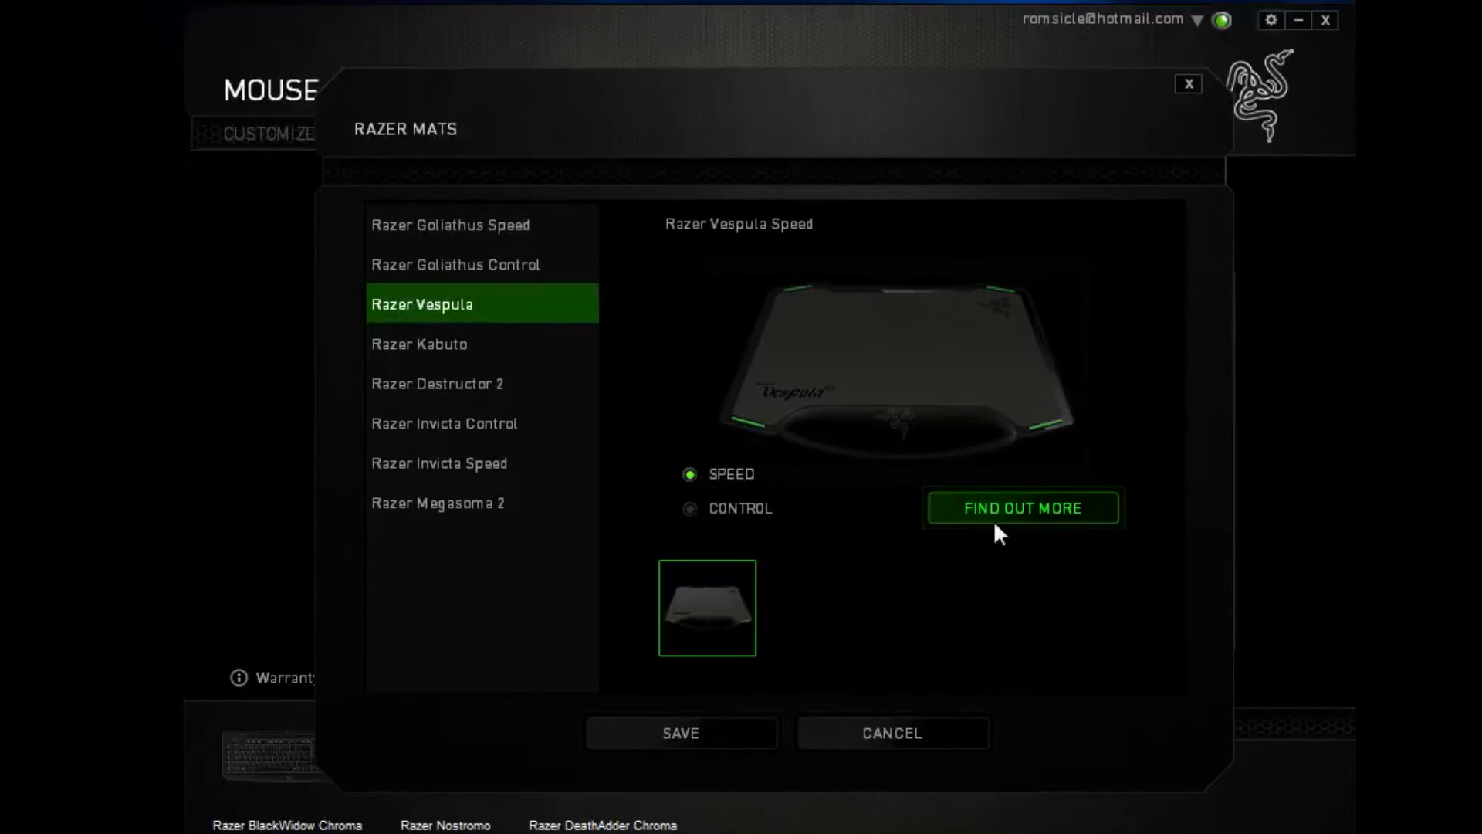
{"action": "left_click", "coordinate": [683, 732]}
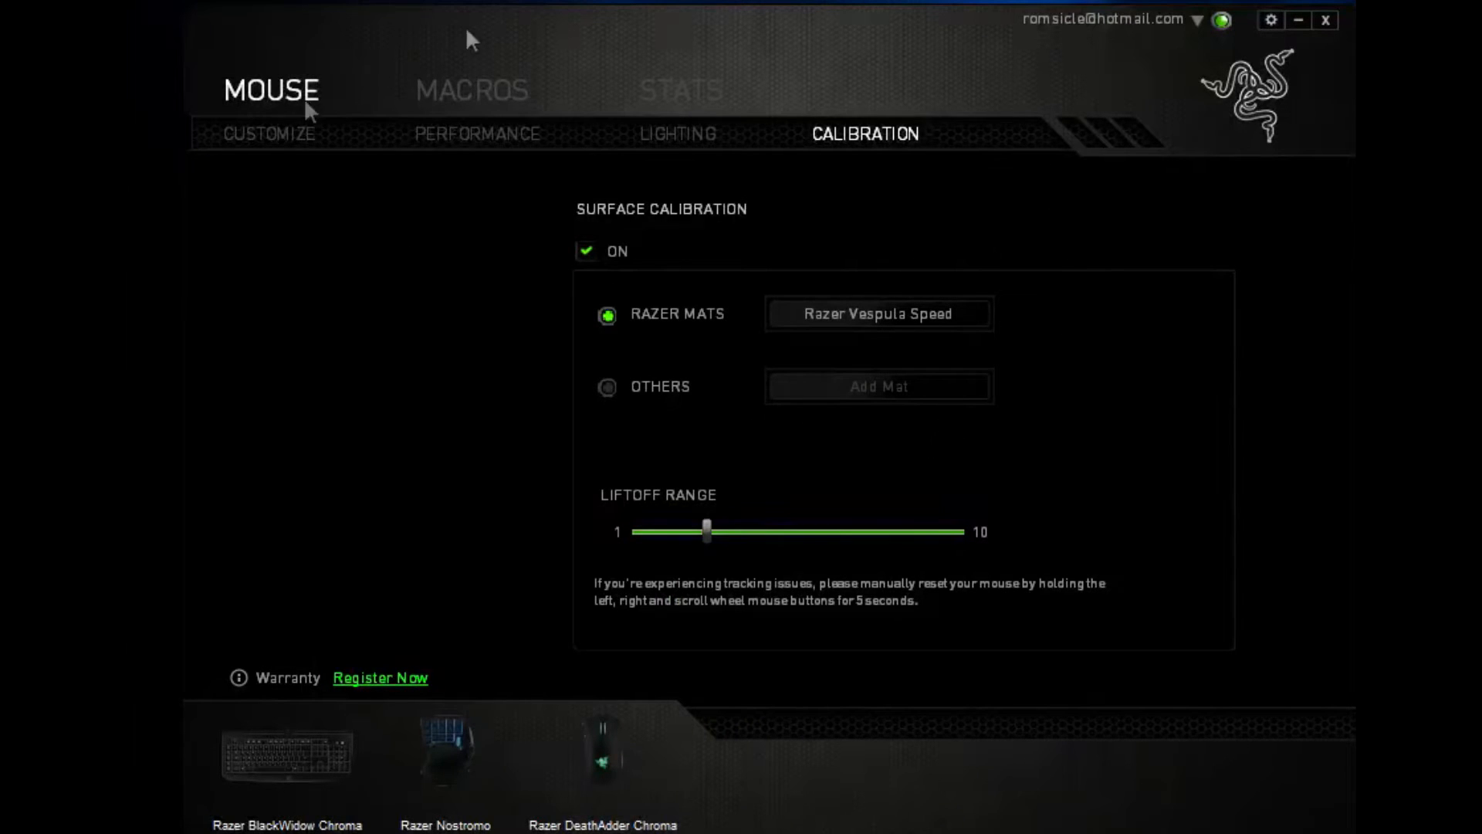
{"action": "mouse_move", "coordinate": [490, 400]}
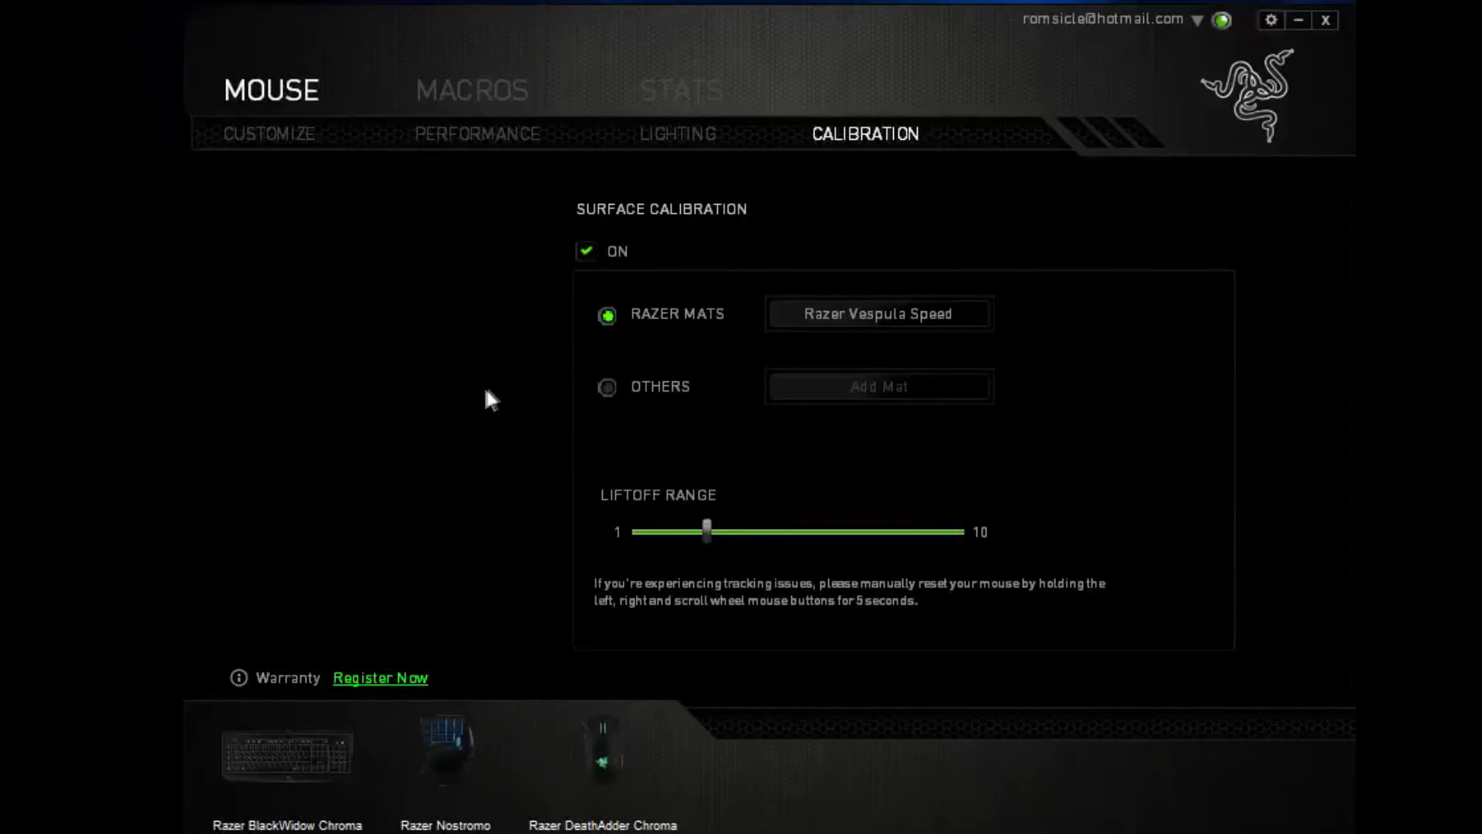
Enable separate X-Y sensitivity and drag both X and Y sliders up to 10000 DPI.
{"action": "left_click", "coordinate": [479, 133]}
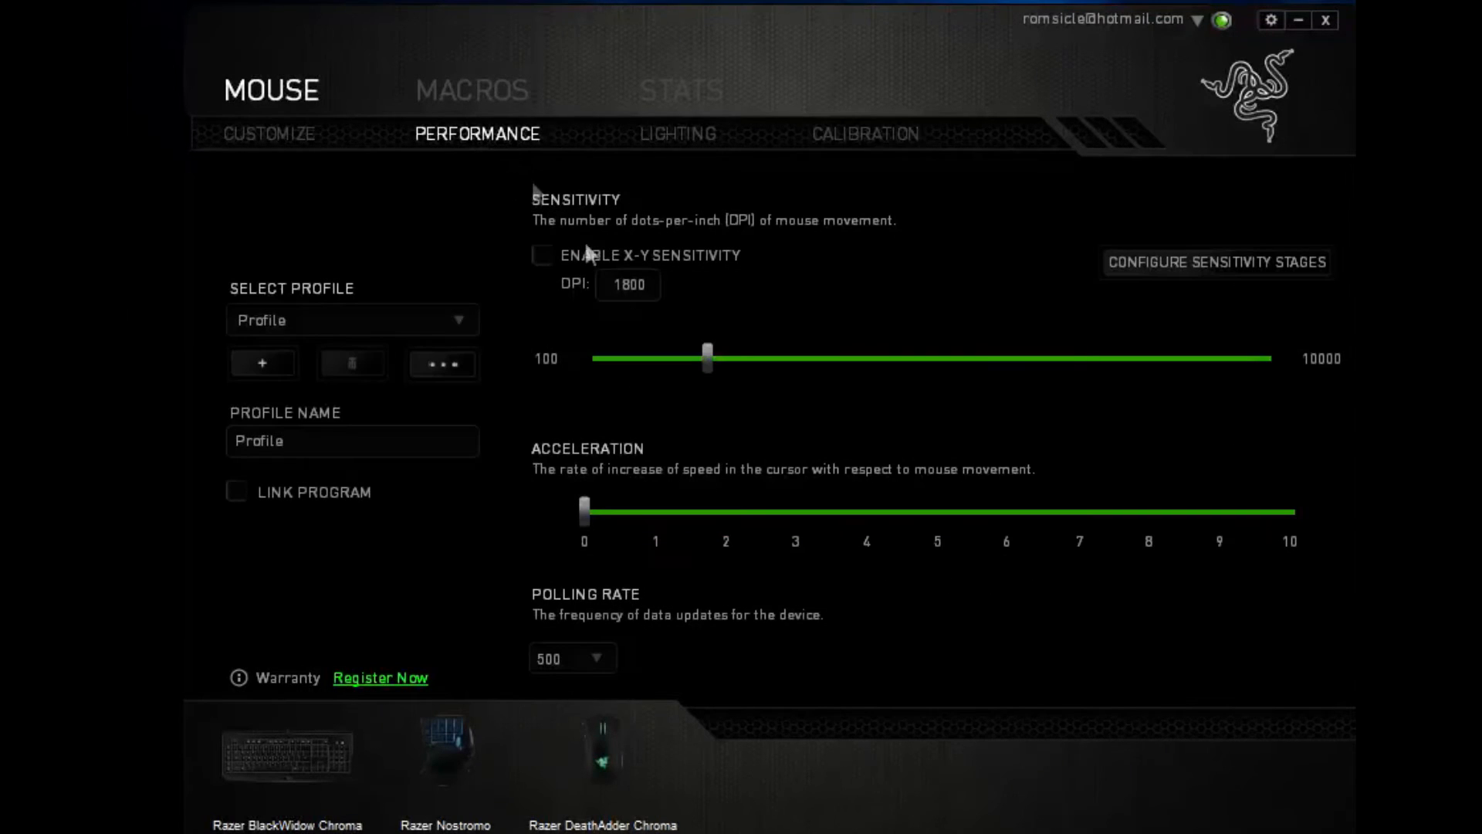
{"action": "mouse_move", "coordinate": [420, 329]}
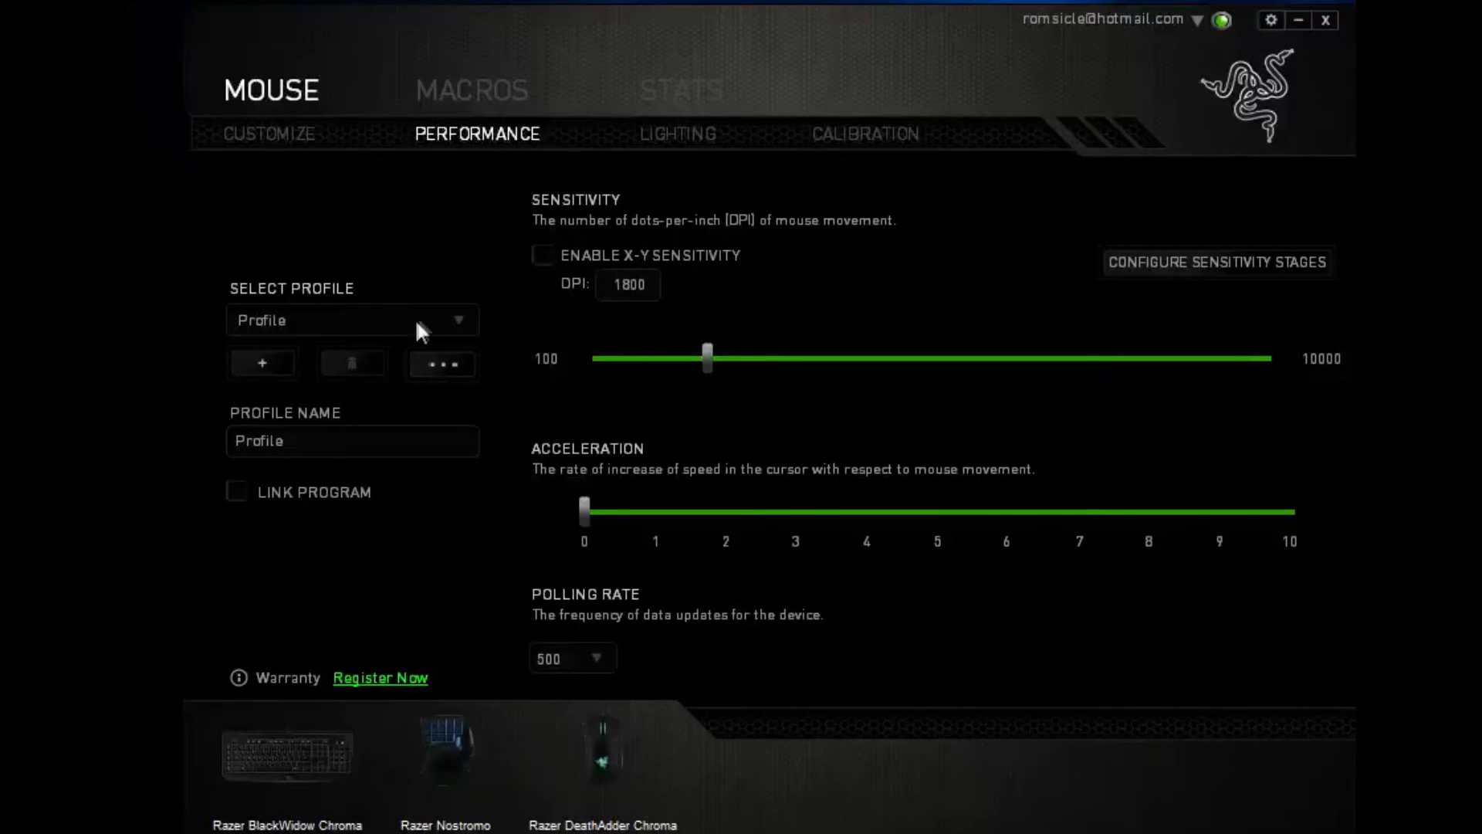
{"action": "mouse_move", "coordinate": [426, 322]}
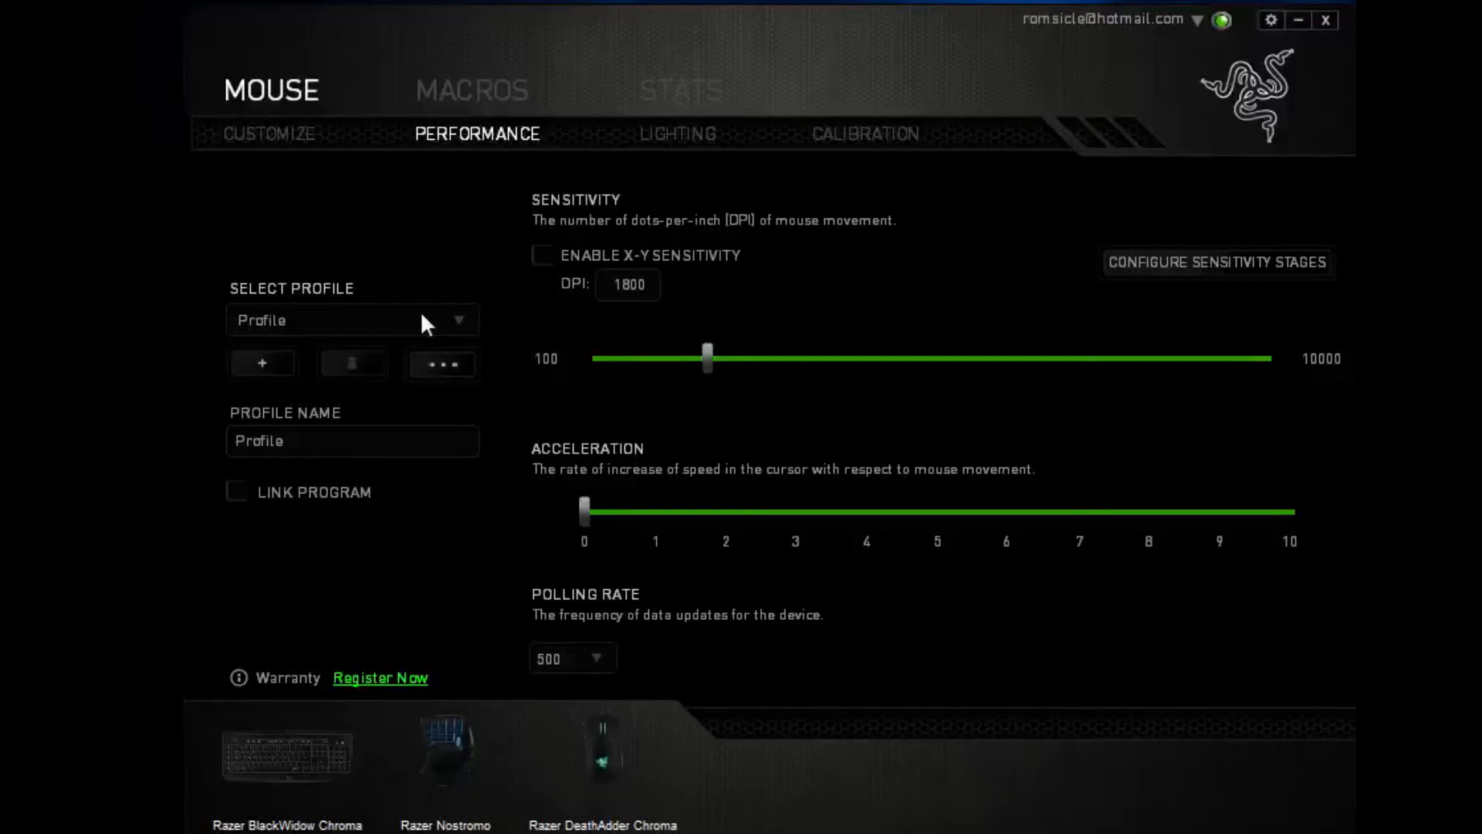
{"action": "mouse_move", "coordinate": [409, 346]}
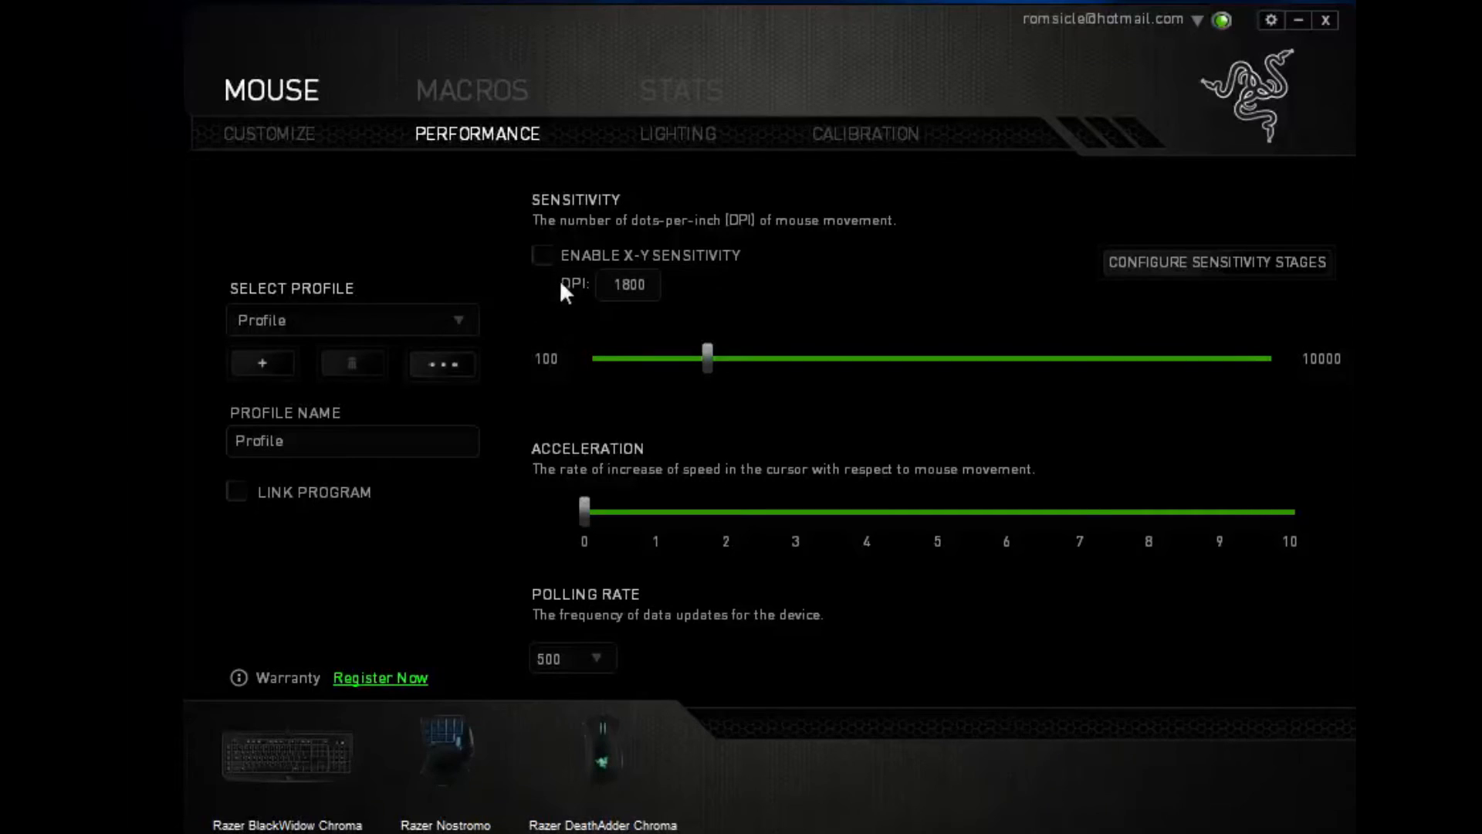
{"action": "mouse_move", "coordinate": [548, 270]}
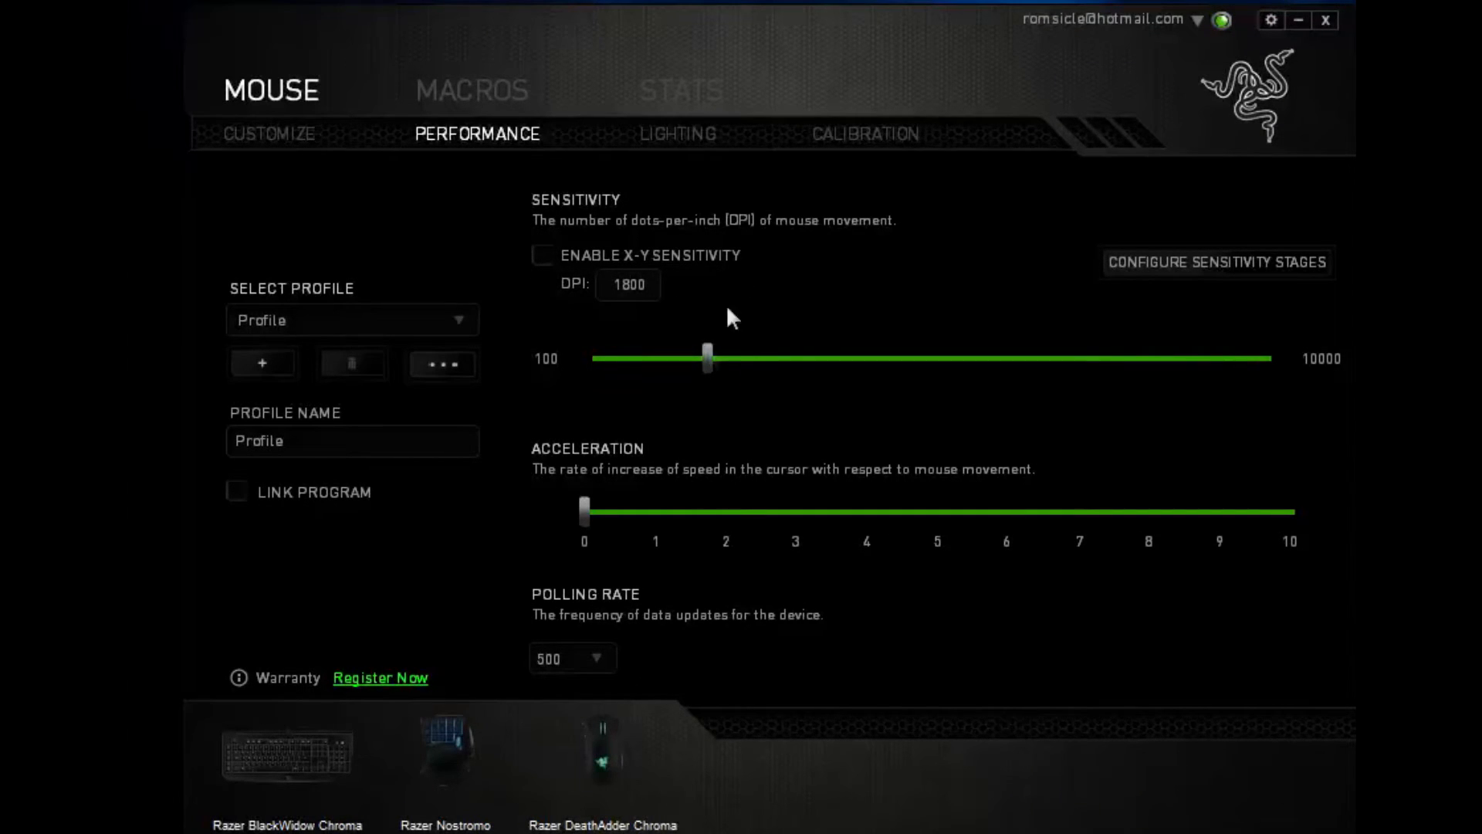
{"action": "mouse_move", "coordinate": [809, 399]}
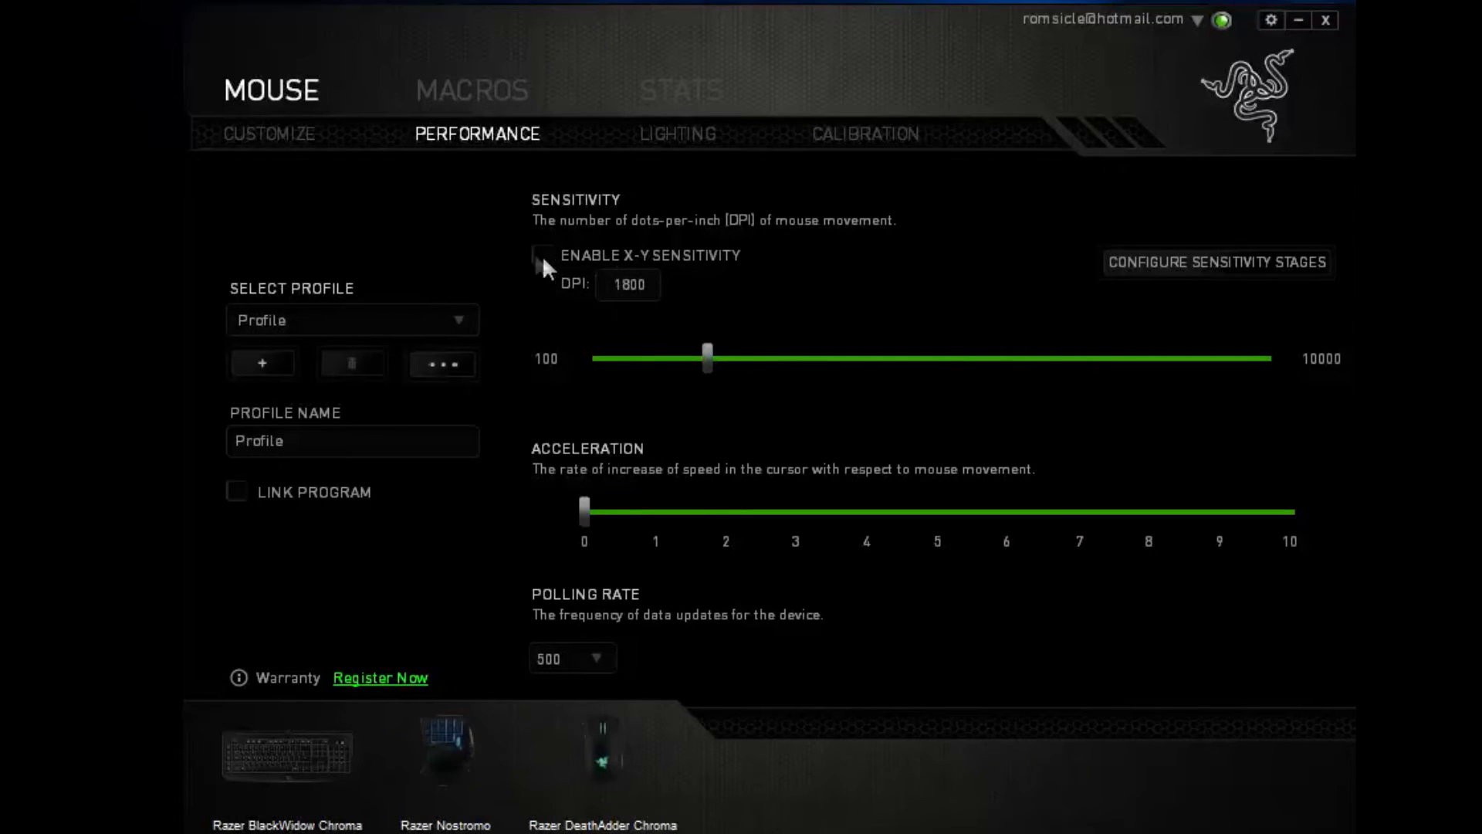
{"action": "left_click", "coordinate": [543, 255]}
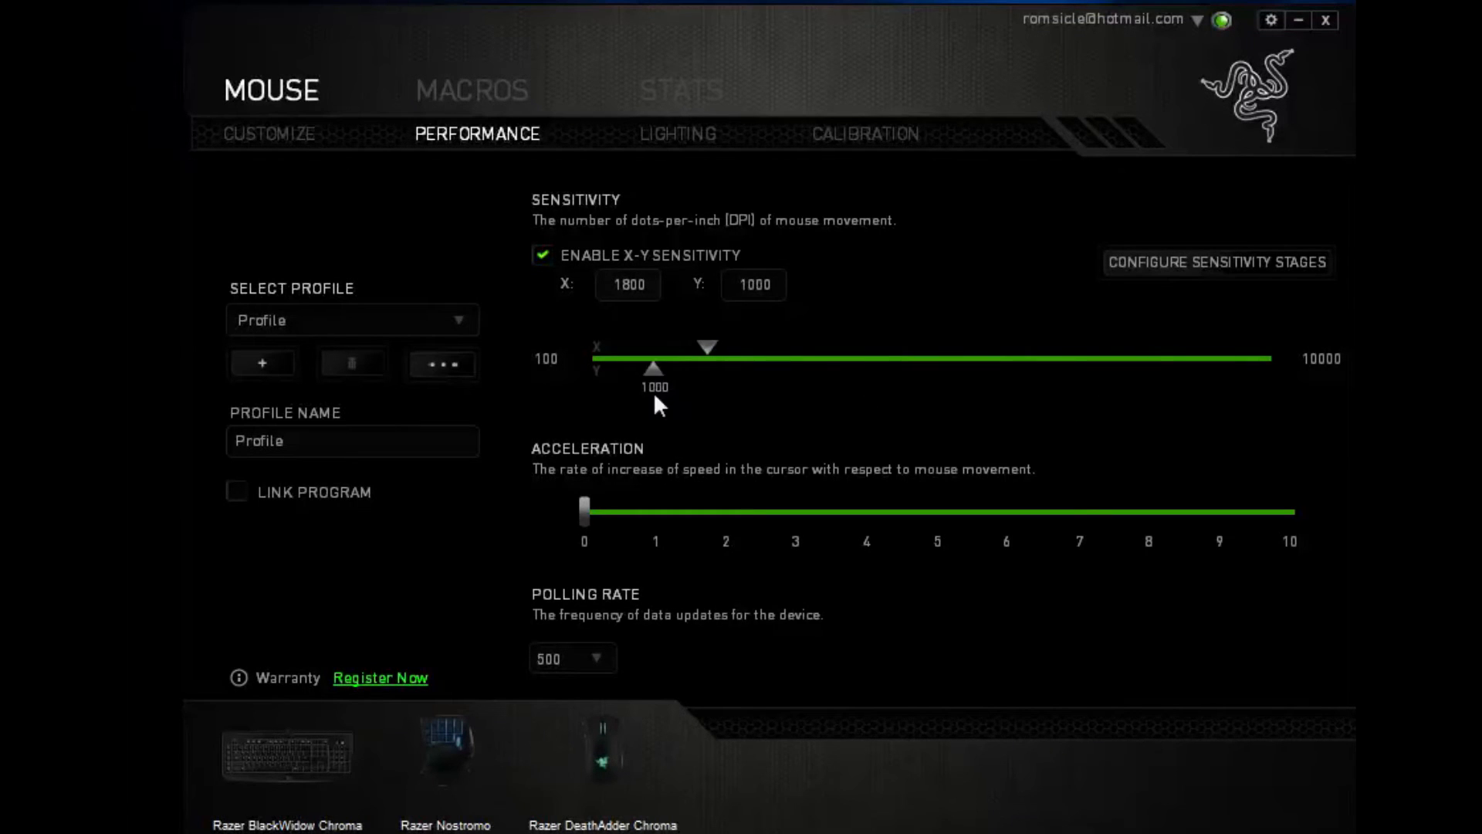
{"action": "left_click_drag", "start_coordinate": [652, 368], "coordinate": [931, 368]}
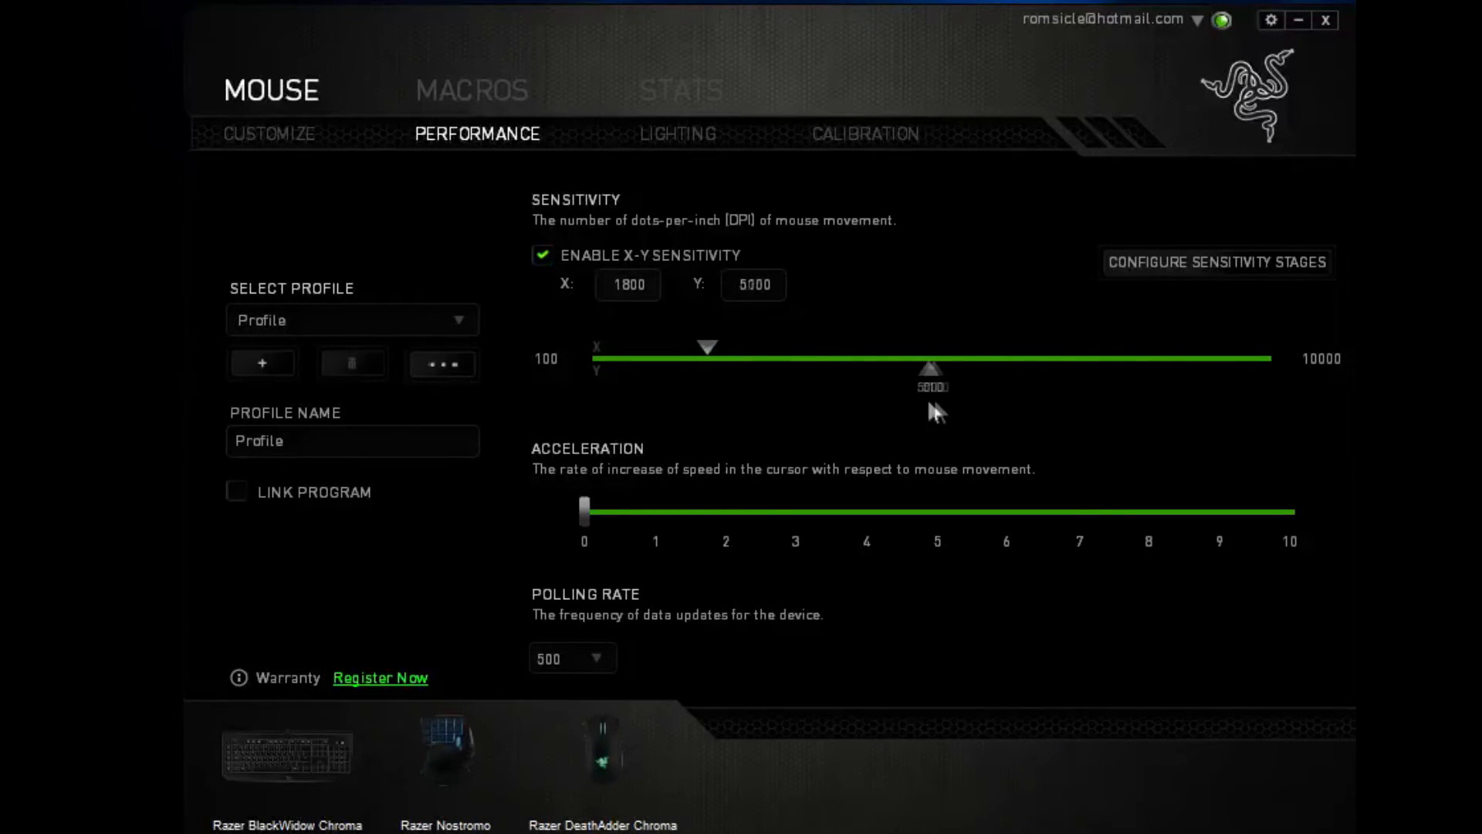
{"action": "left_click_drag", "start_coordinate": [928, 366], "coordinate": [986, 366]}
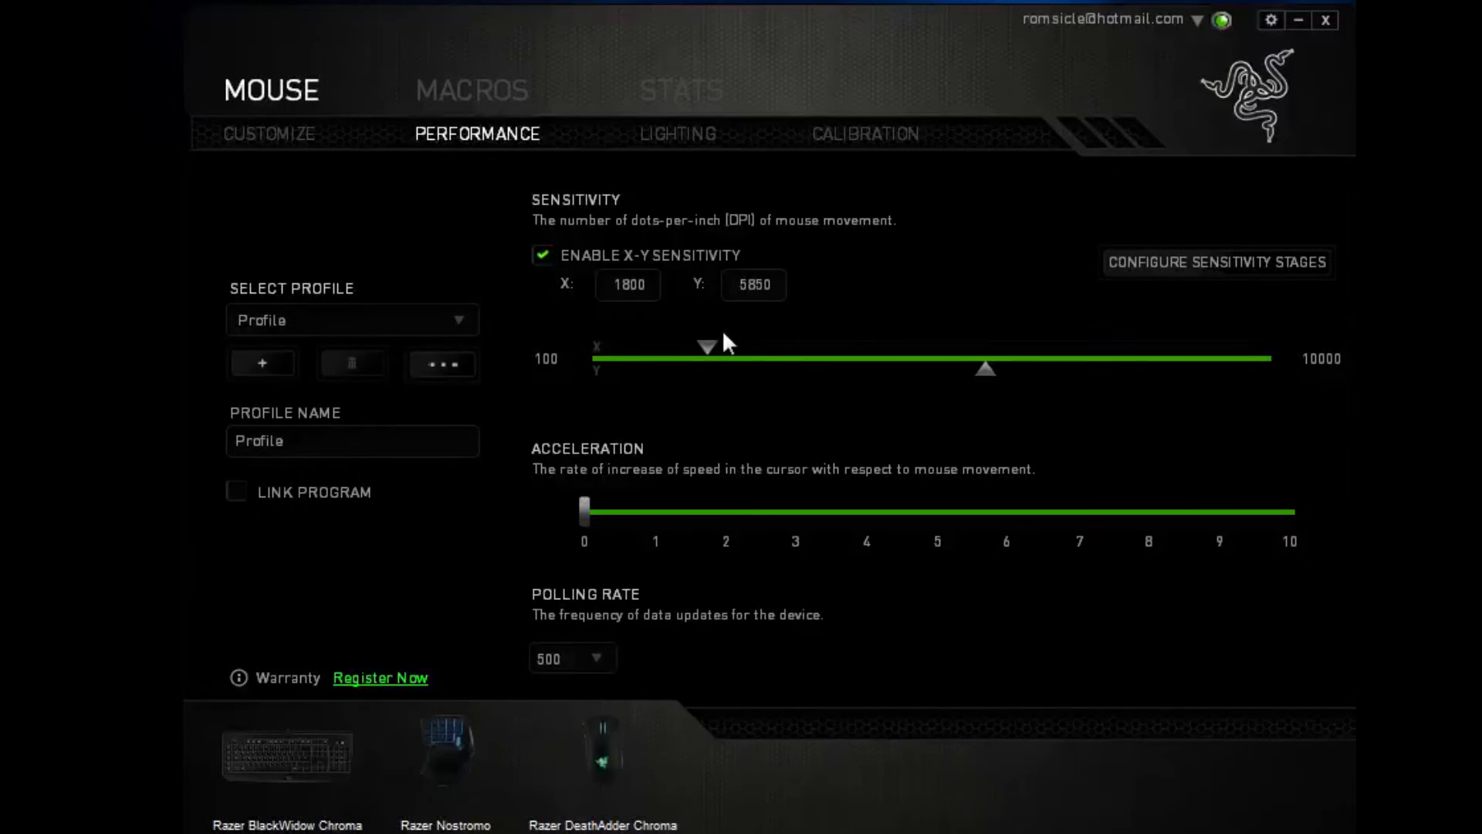
{"action": "left_click_drag", "start_coordinate": [708, 347], "coordinate": [945, 347]}
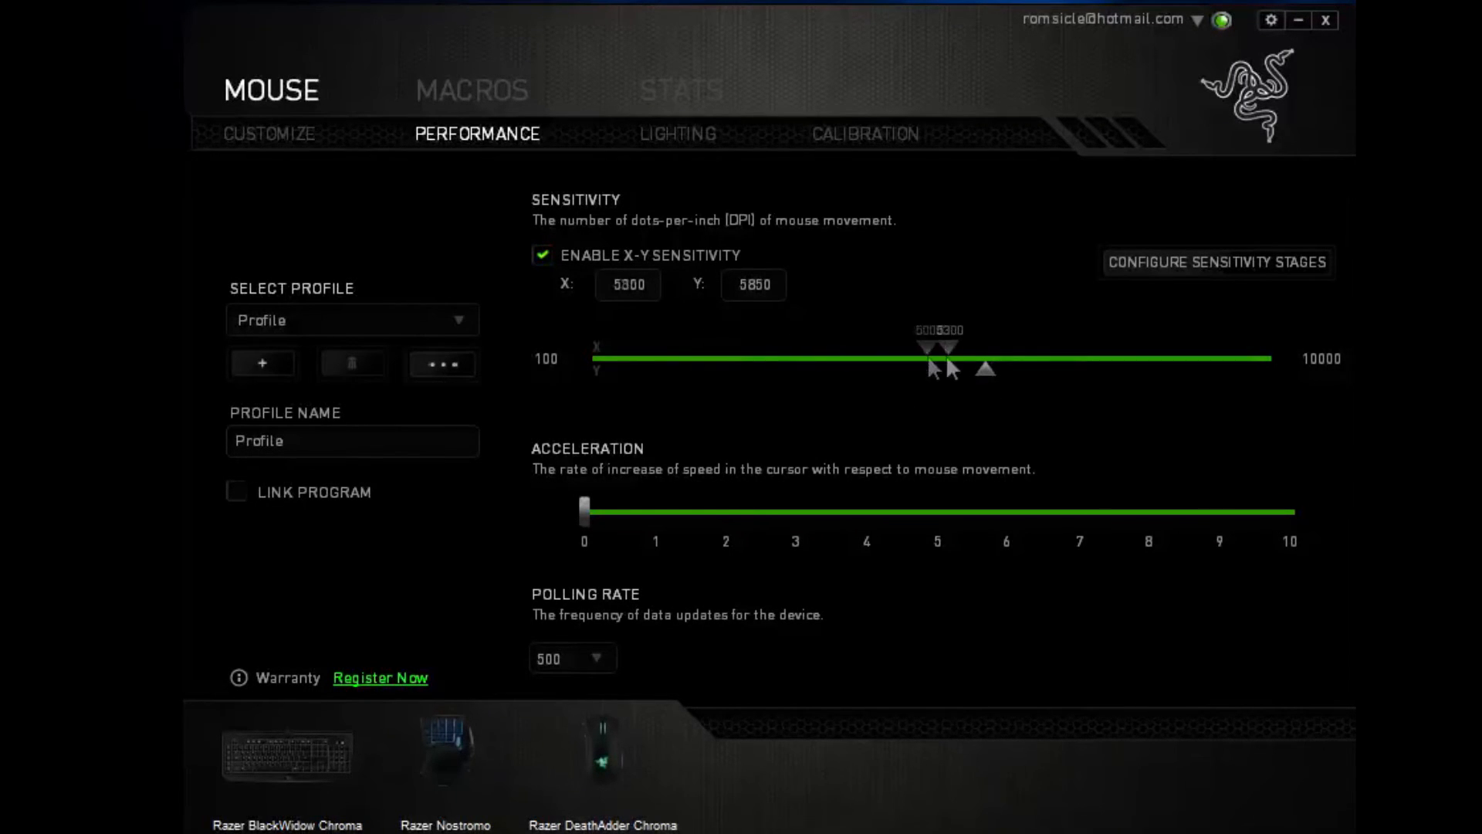
{"action": "left_click_drag", "start_coordinate": [953, 347], "coordinate": [976, 347]}
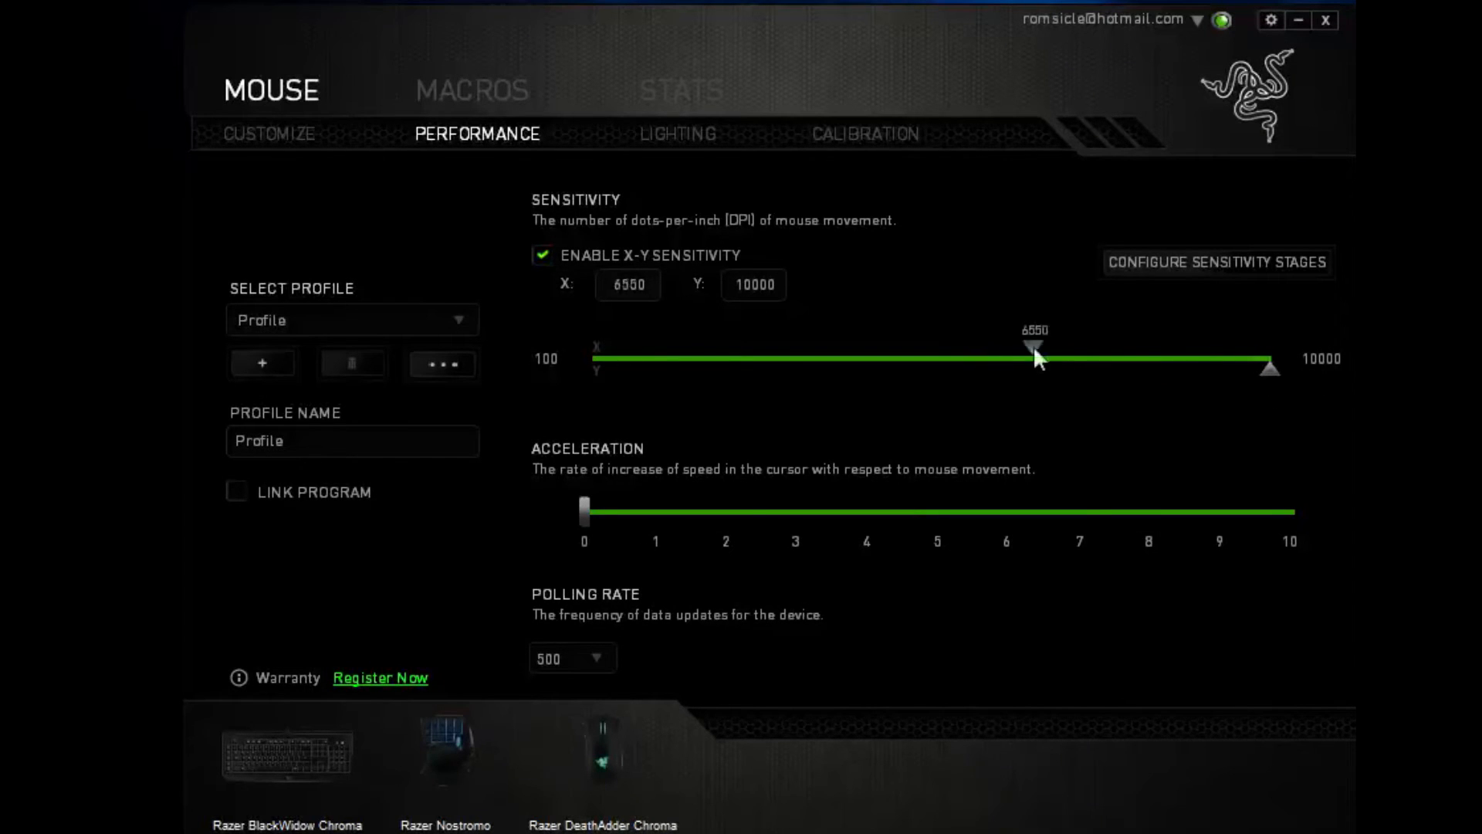
{"action": "left_click_drag", "start_coordinate": [1030, 356], "coordinate": [1266, 356]}
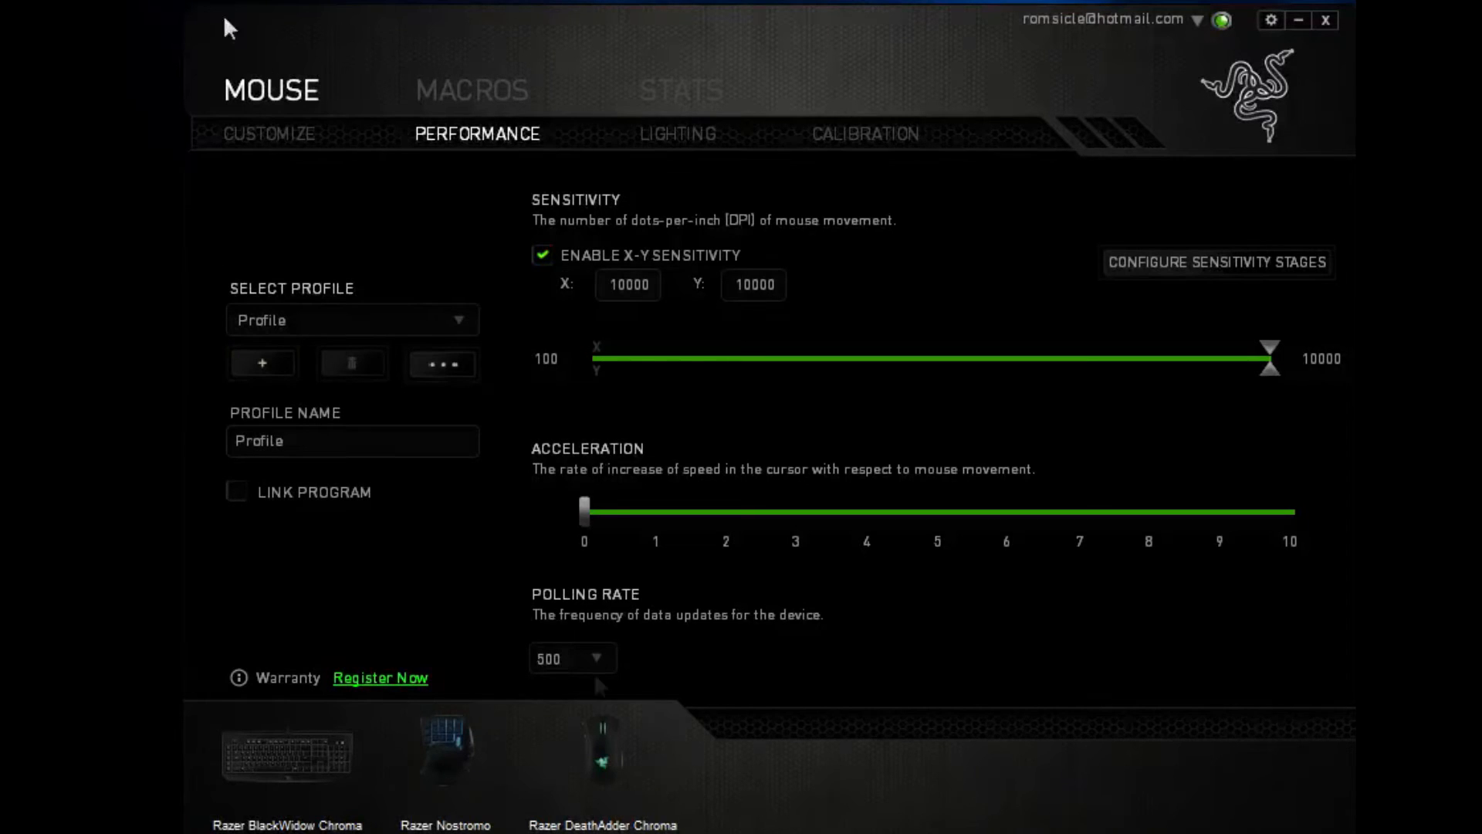
{"action": "mouse_move", "coordinate": [842, 488]}
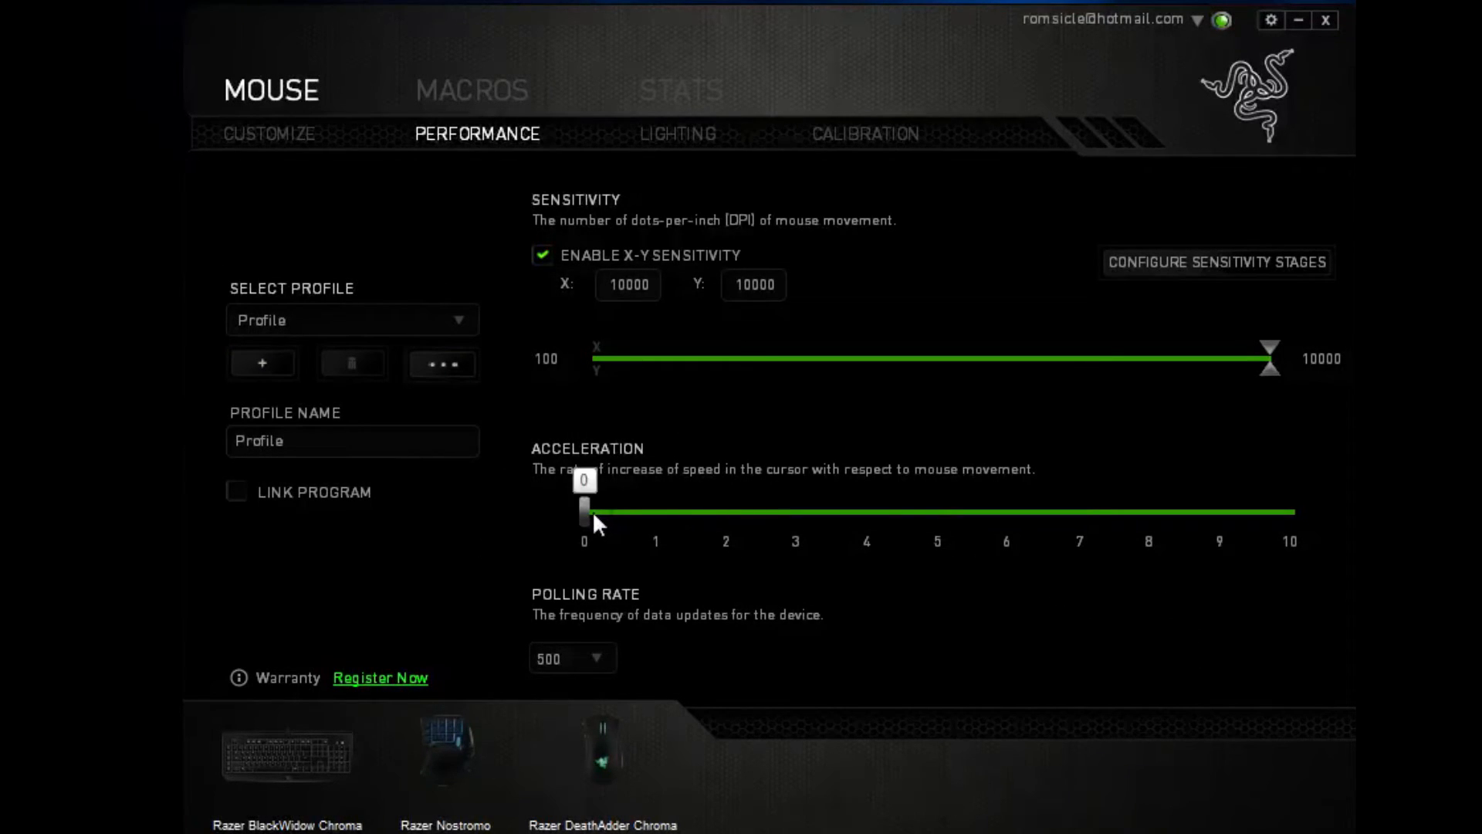
{"action": "mouse_move", "coordinate": [873, 612]}
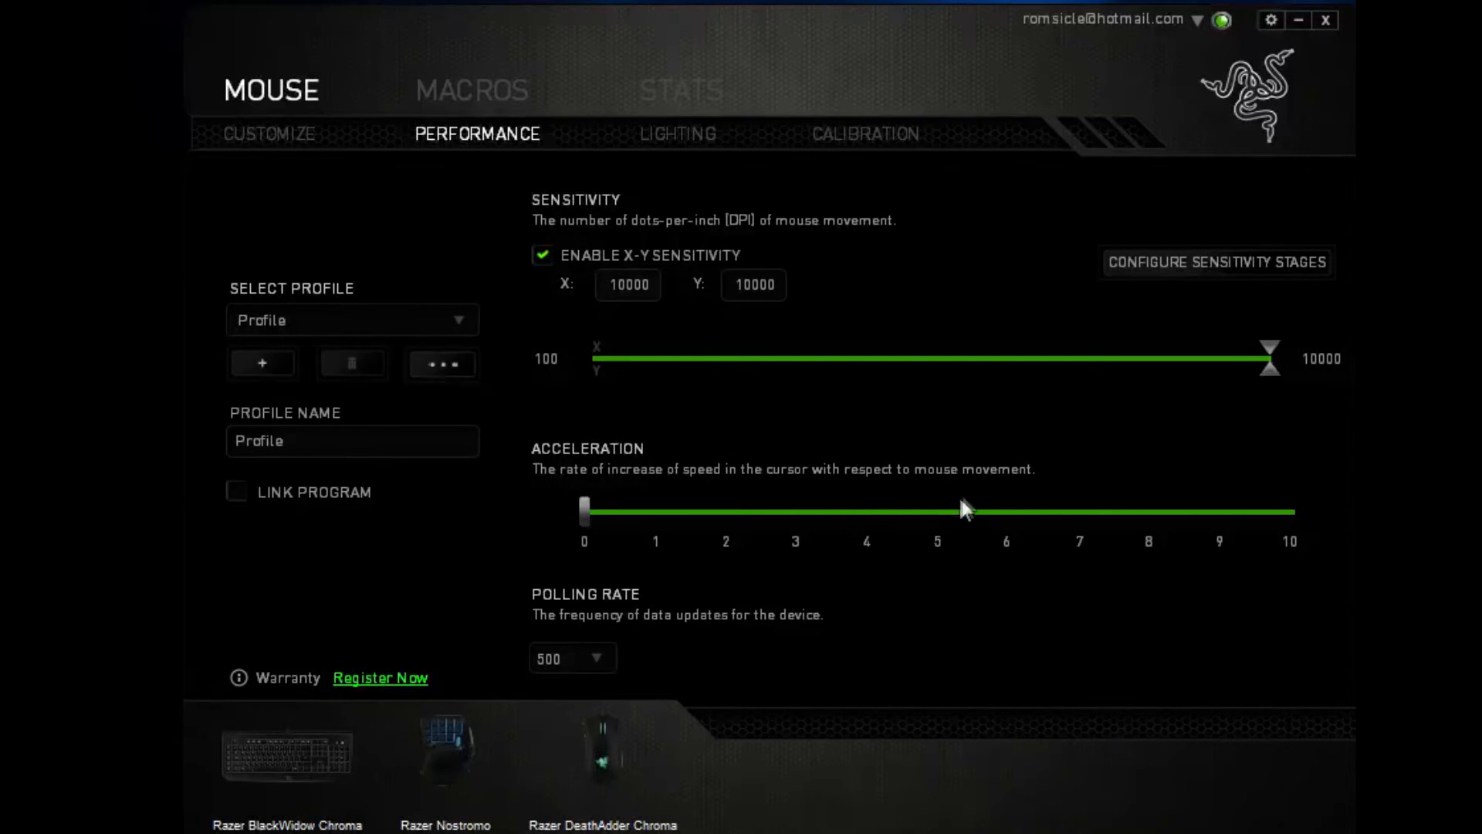
{"action": "left_click_drag", "start_coordinate": [583, 511], "coordinate": [1291, 511]}
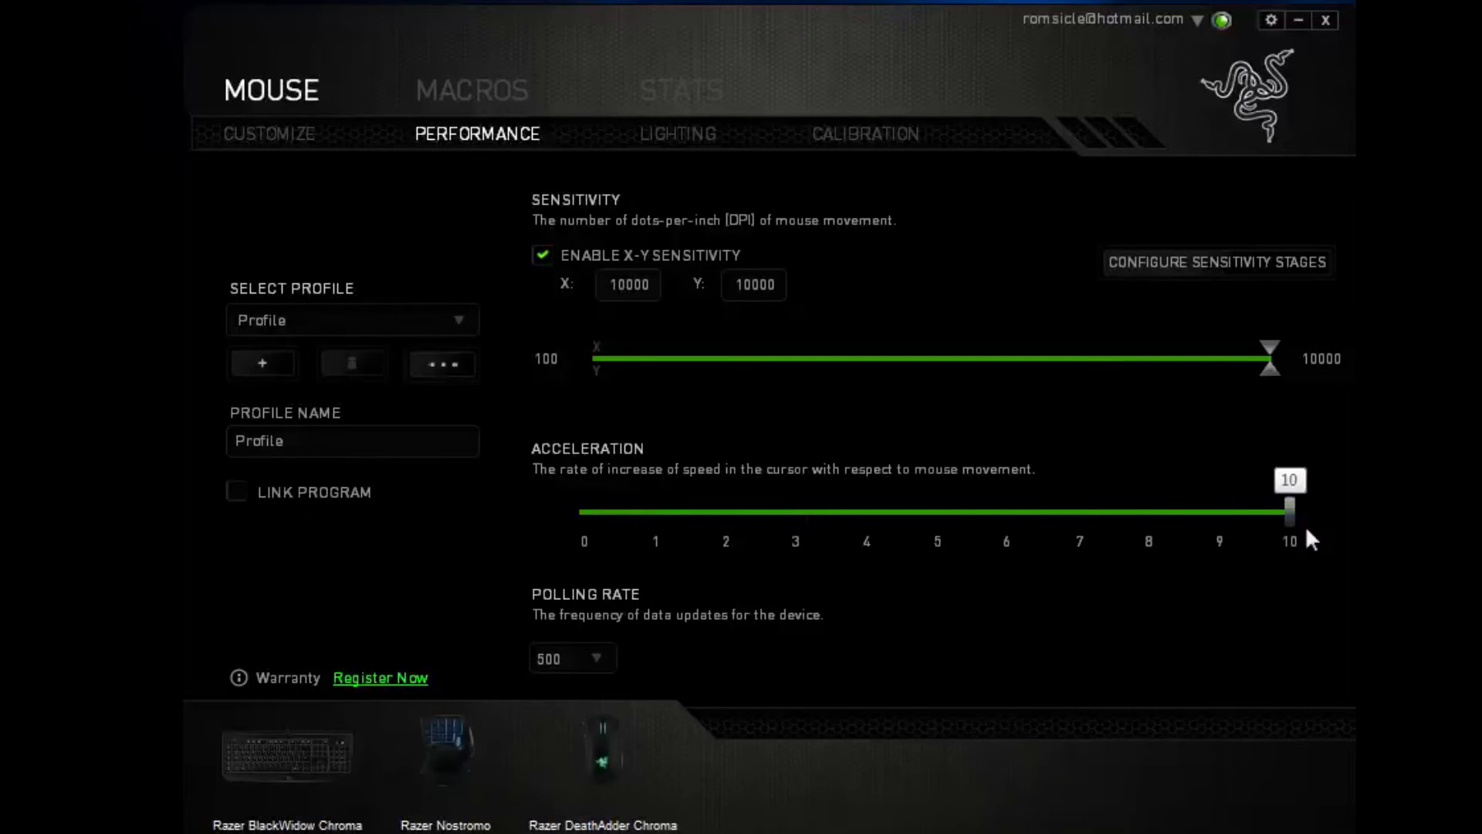
{"action": "left_click_drag", "start_coordinate": [1290, 511], "coordinate": [864, 511]}
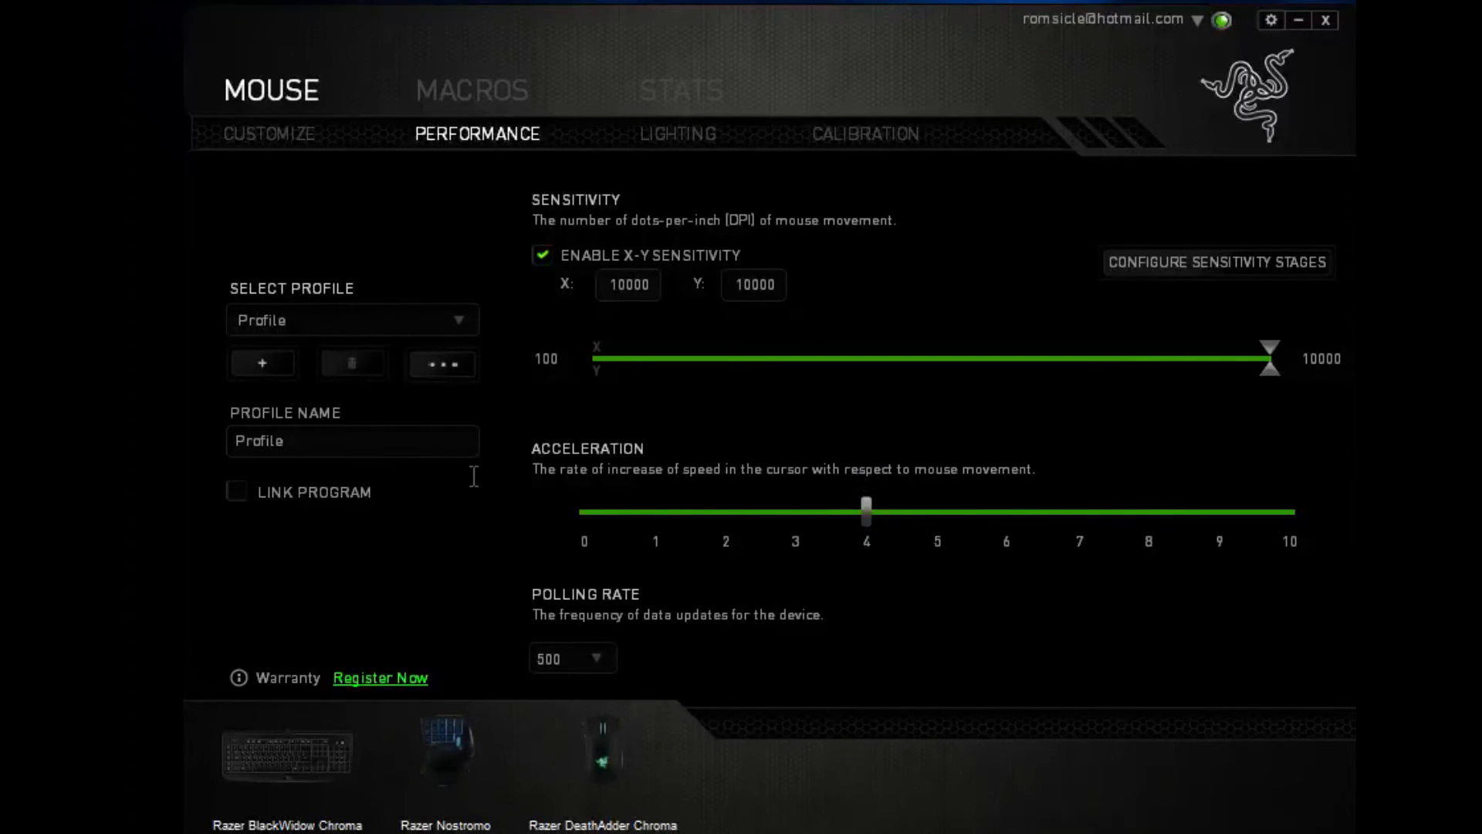
{"action": "mouse_move", "coordinate": [800, 648]}
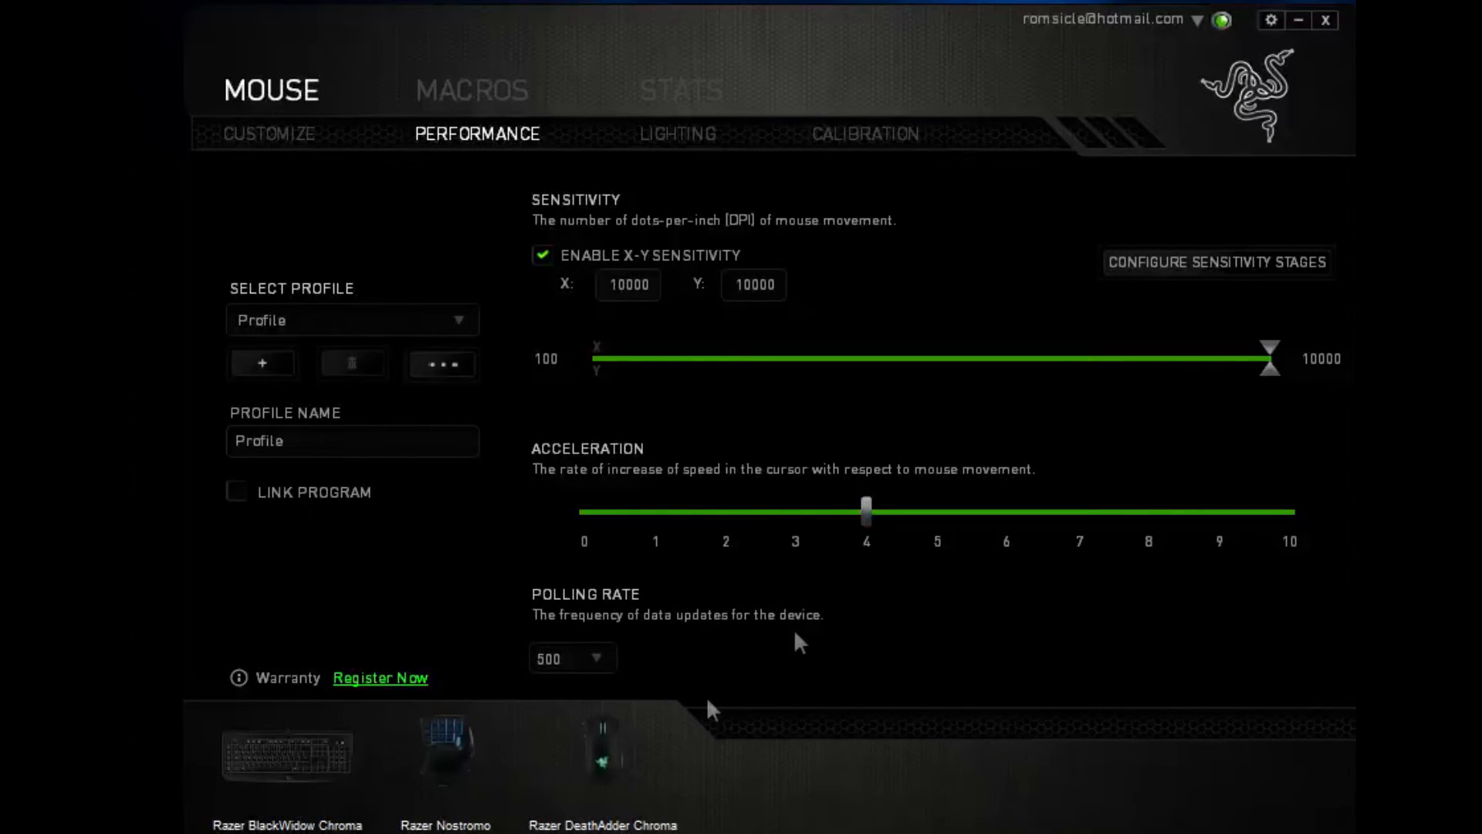
{"action": "mouse_move", "coordinate": [964, 551]}
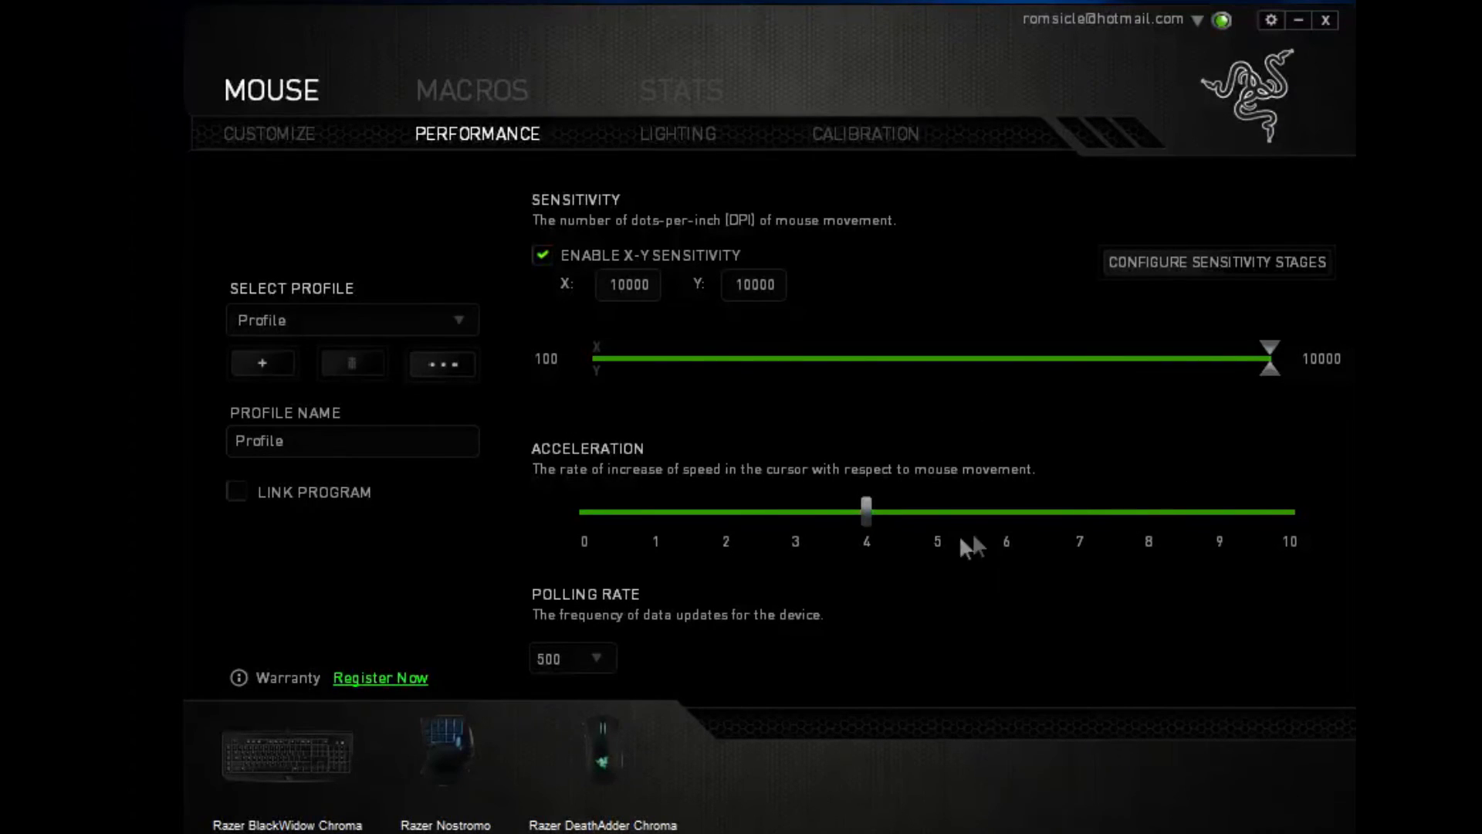
{"action": "mouse_move", "coordinate": [852, 484]}
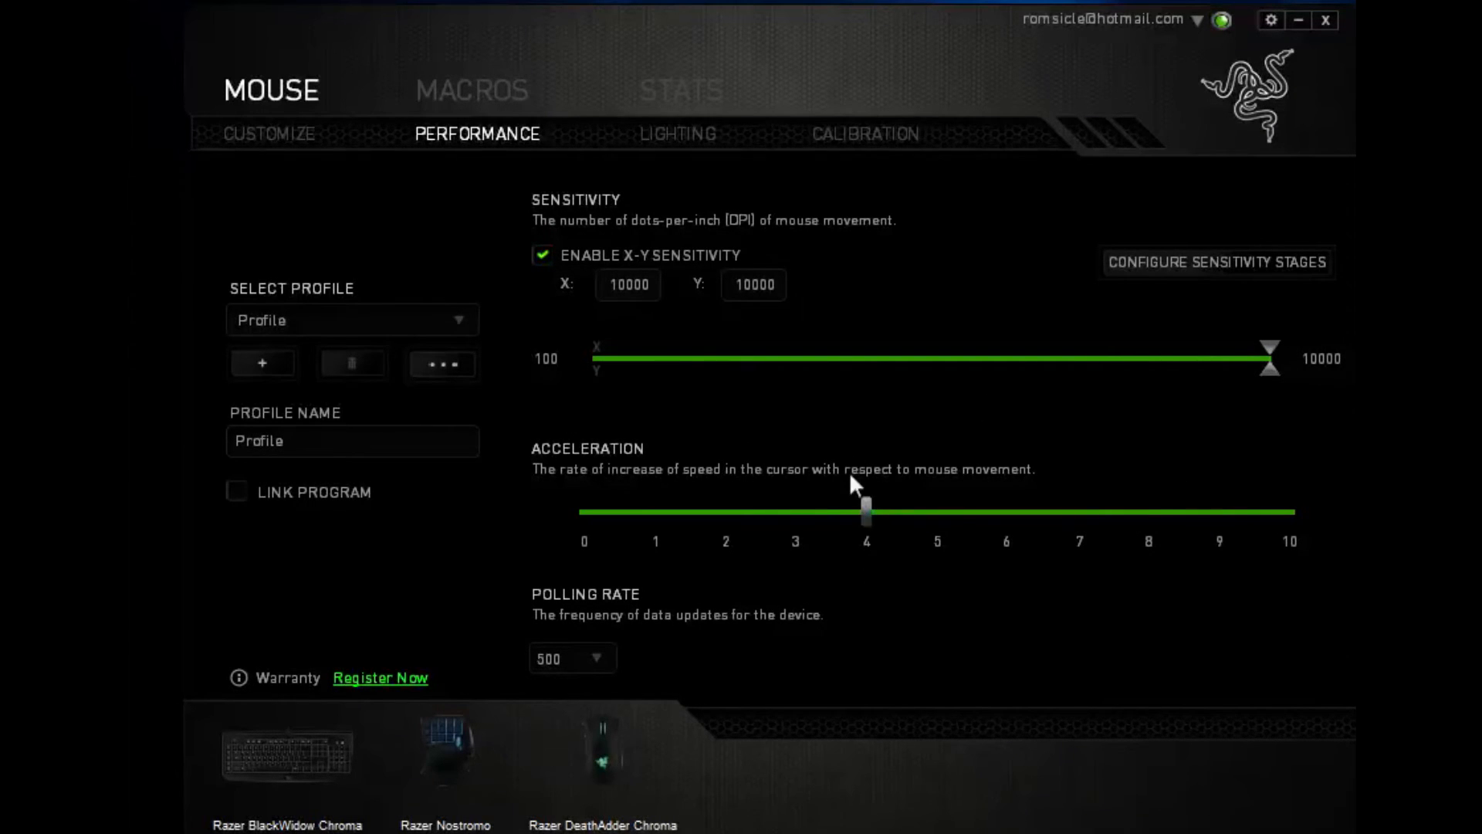
{"action": "mouse_move", "coordinate": [816, 479]}
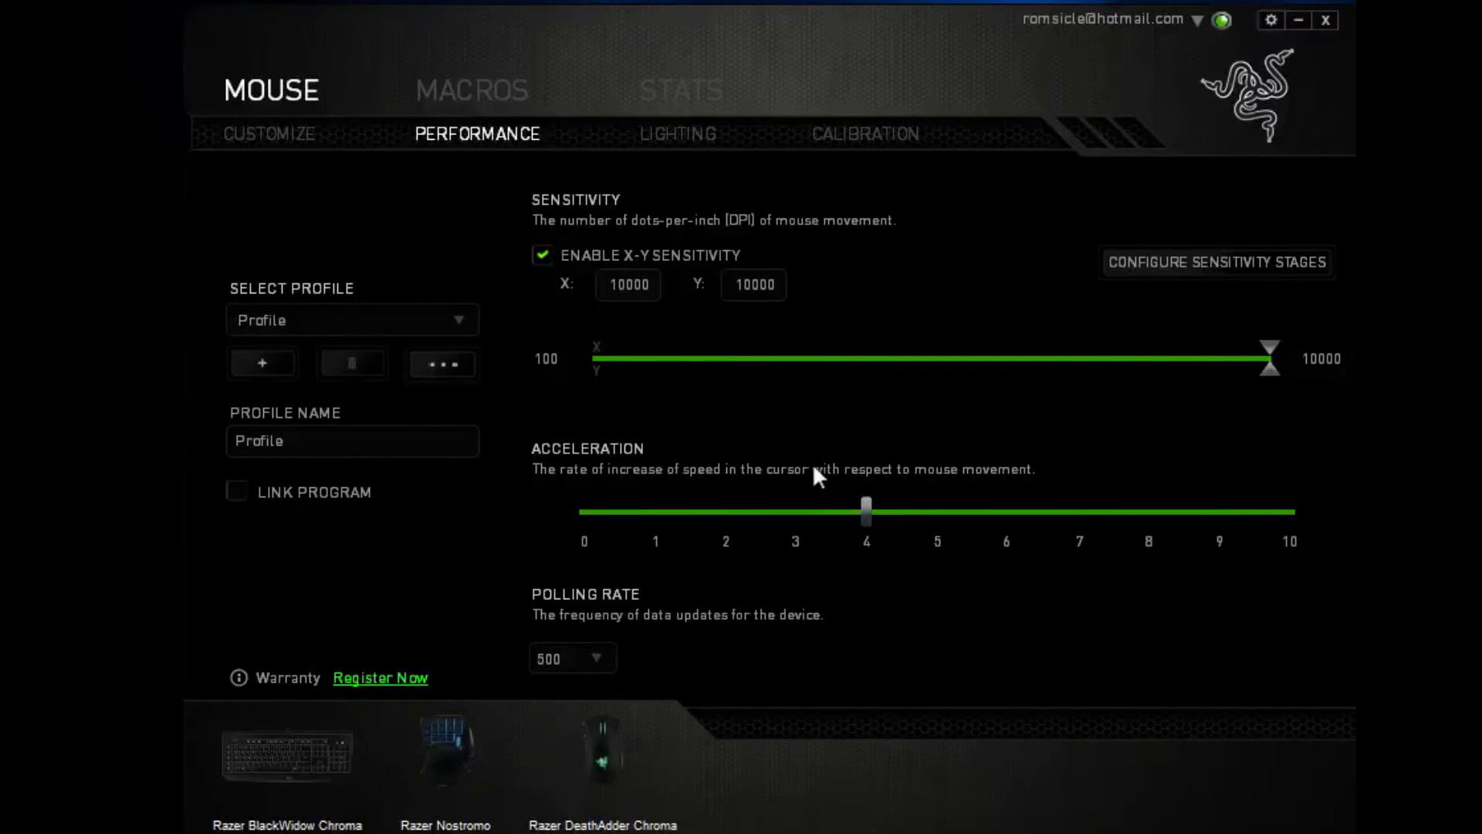
{"action": "mouse_move", "coordinate": [950, 588]}
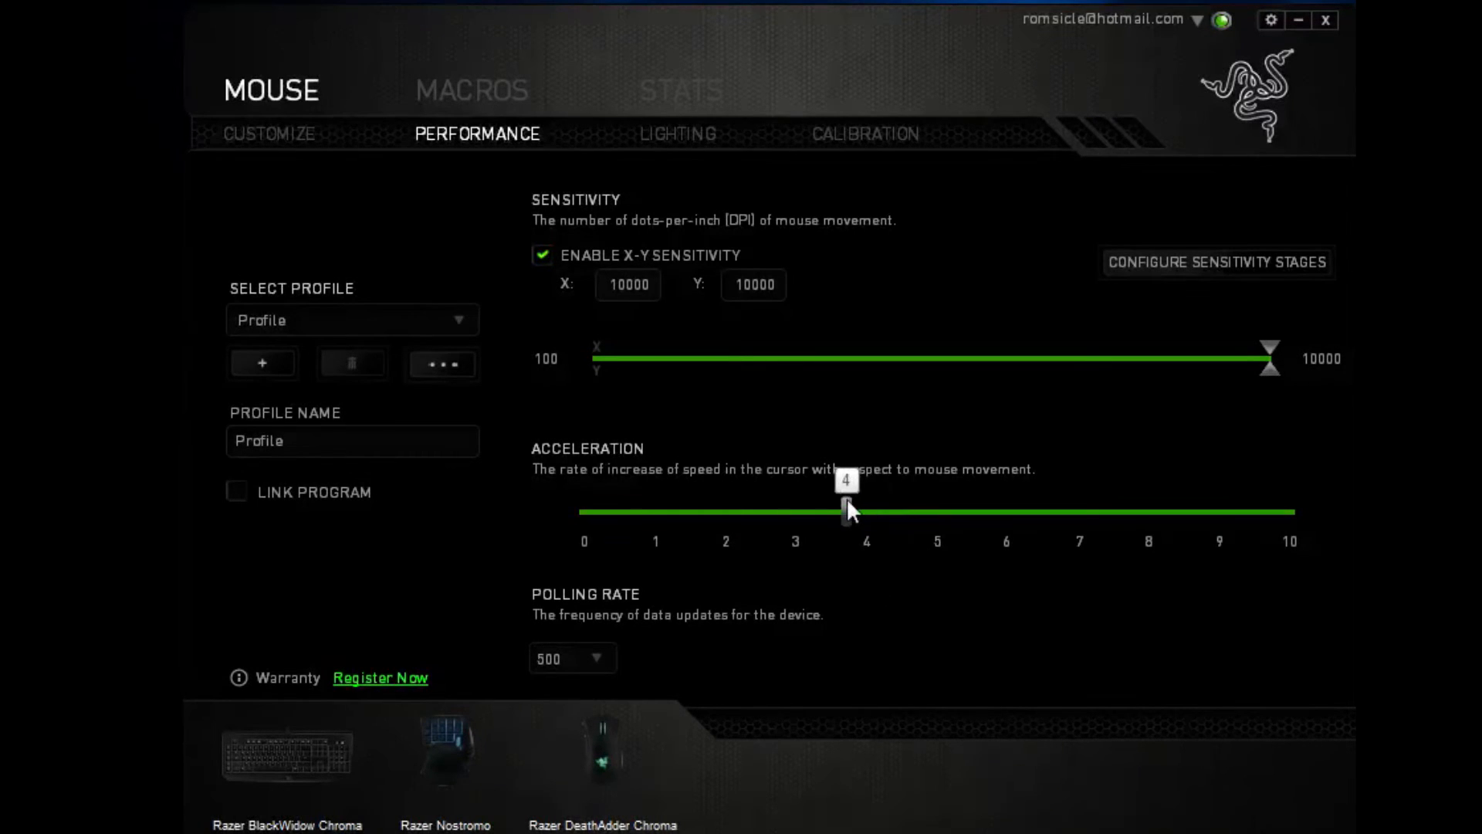
{"action": "left_click_drag", "start_coordinate": [846, 511], "coordinate": [584, 516]}
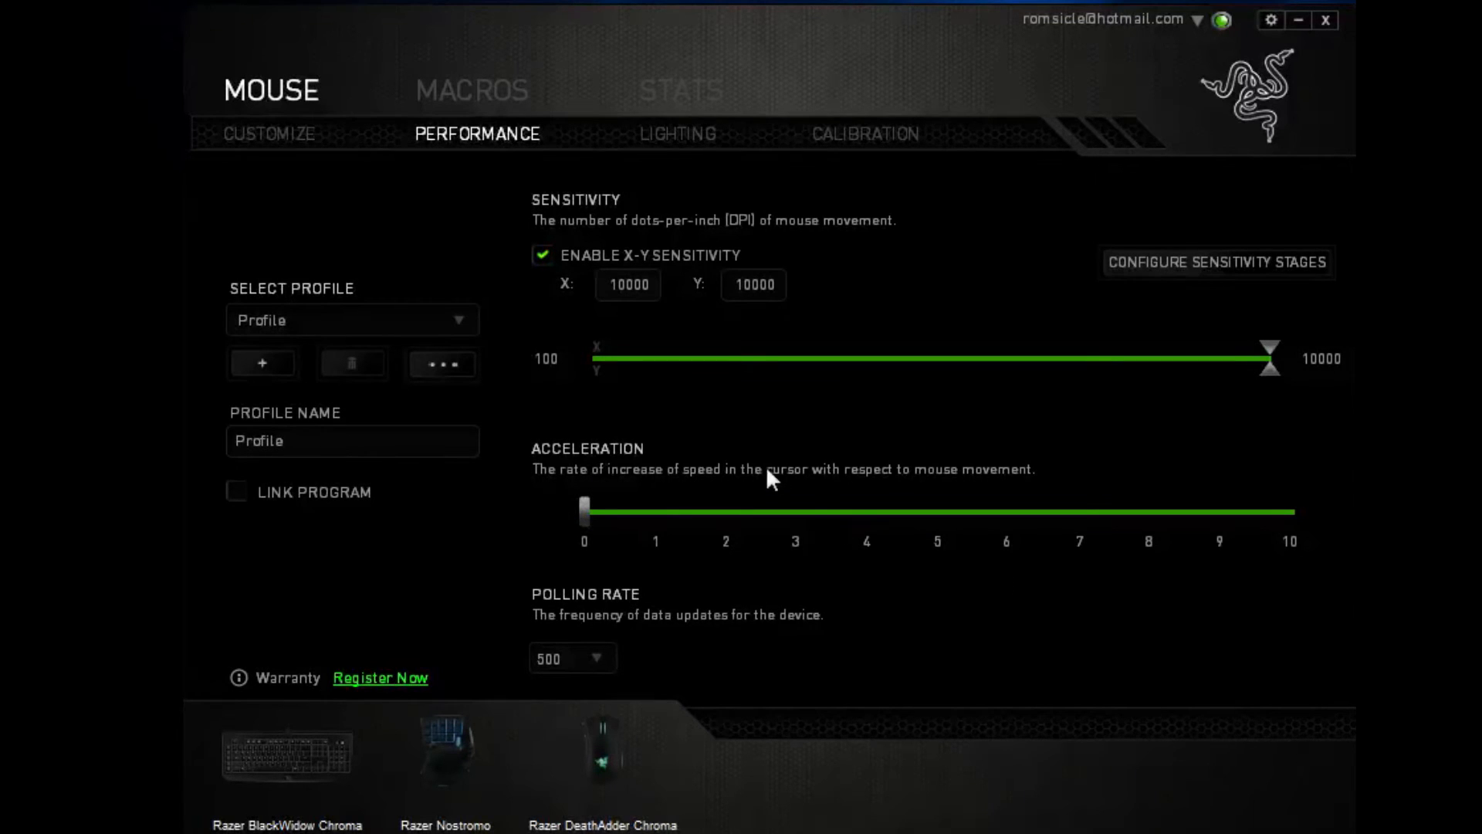
{"action": "mouse_move", "coordinate": [249, 28]}
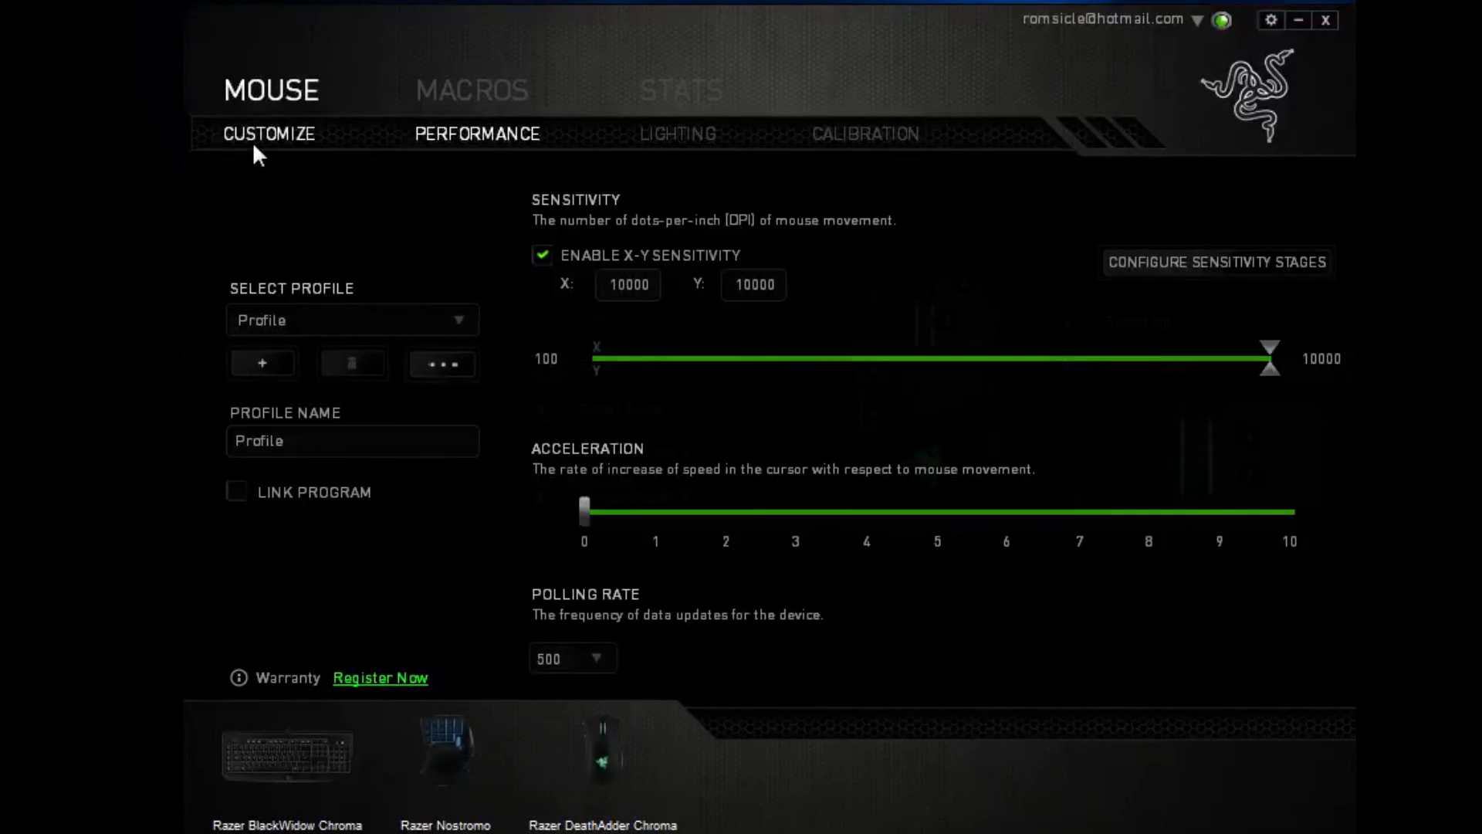
Review the Right Click, Scroll Click and Mouse Button 4 assignments on the Customize page.
{"action": "left_click", "coordinate": [269, 135]}
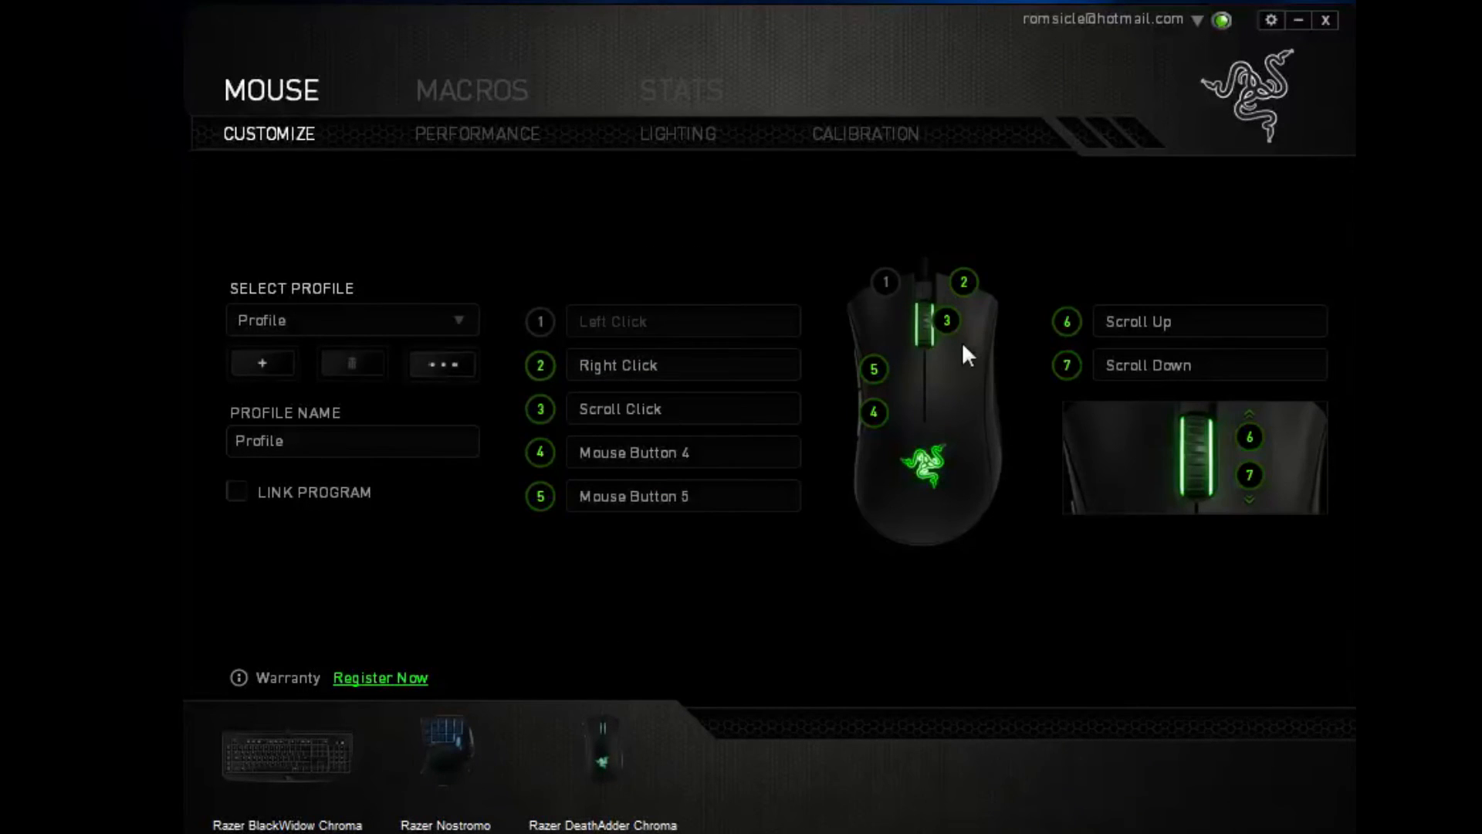
{"action": "mouse_move", "coordinate": [681, 349]}
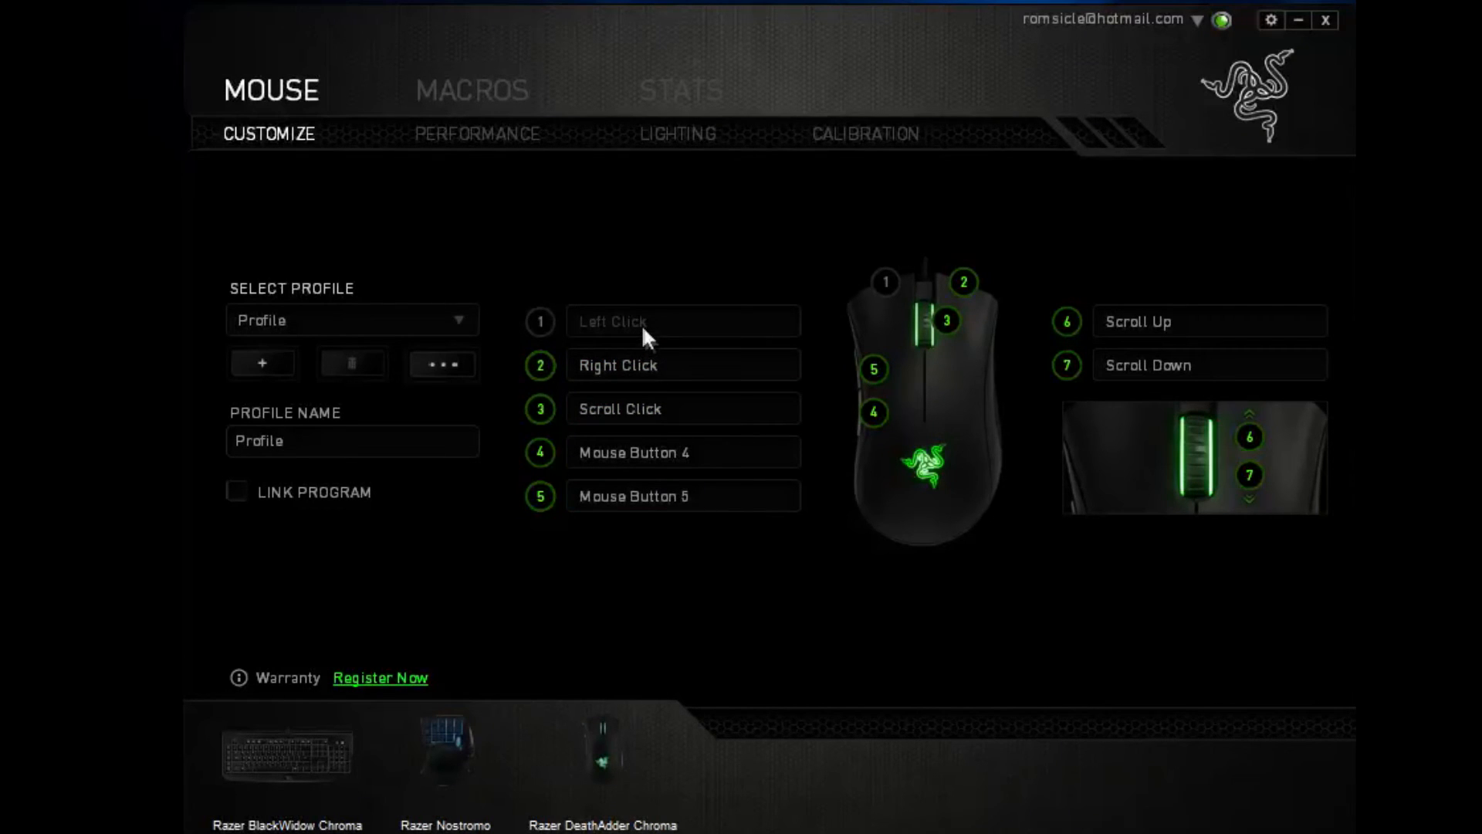
{"action": "mouse_move", "coordinate": [696, 290]}
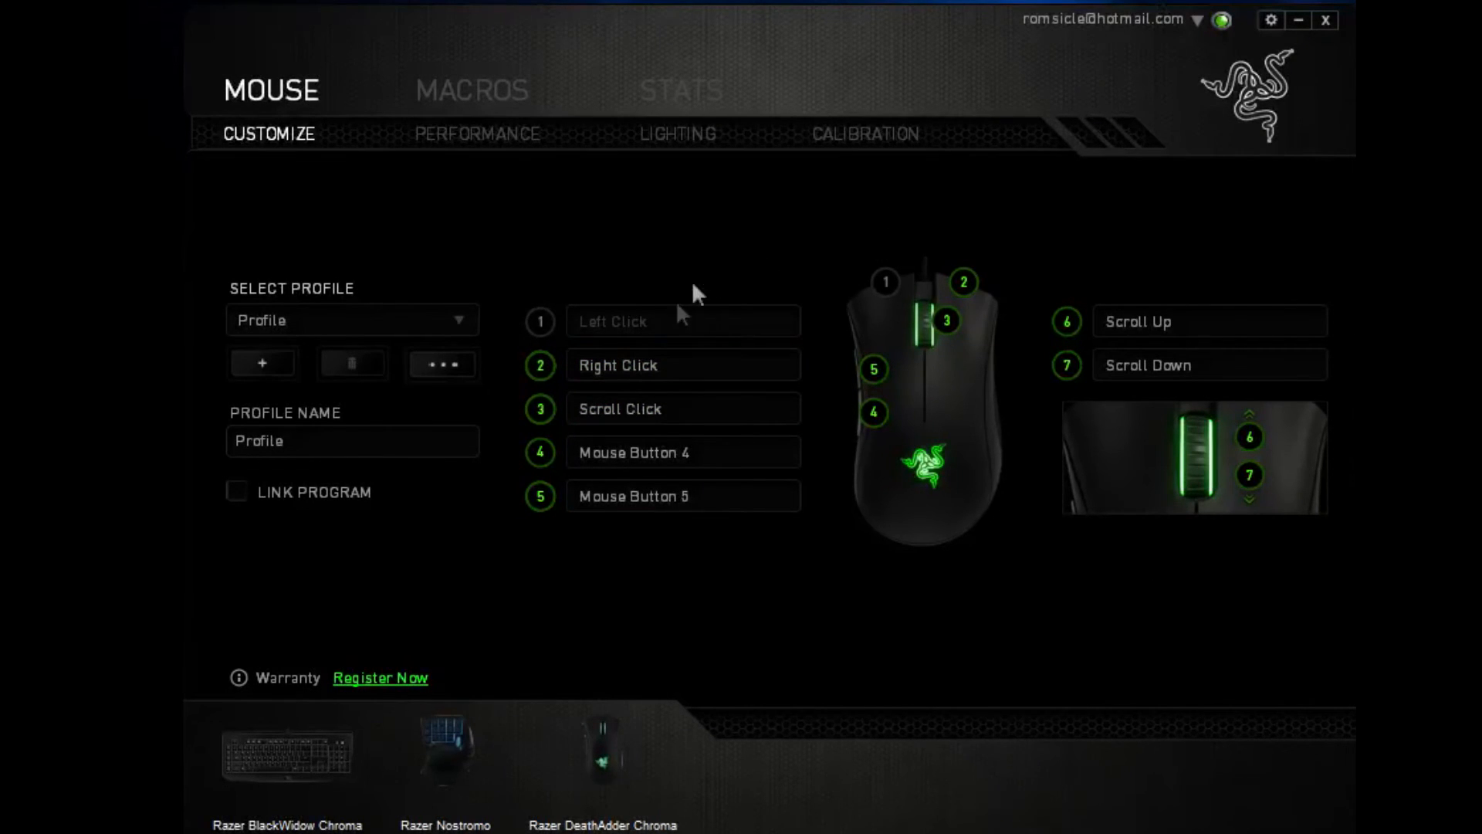
{"action": "left_click", "coordinate": [682, 364]}
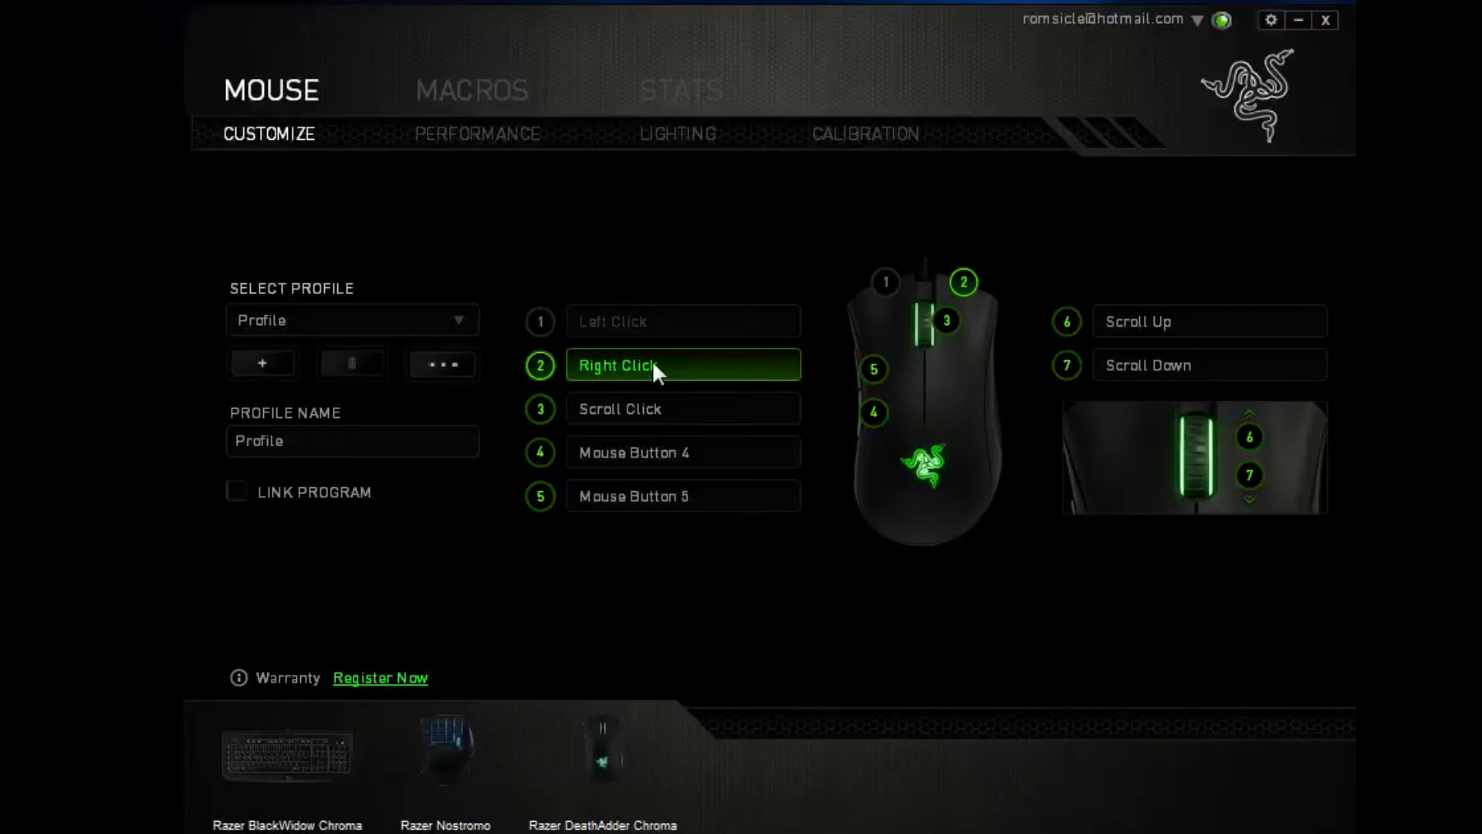
{"action": "left_click", "coordinate": [652, 409]}
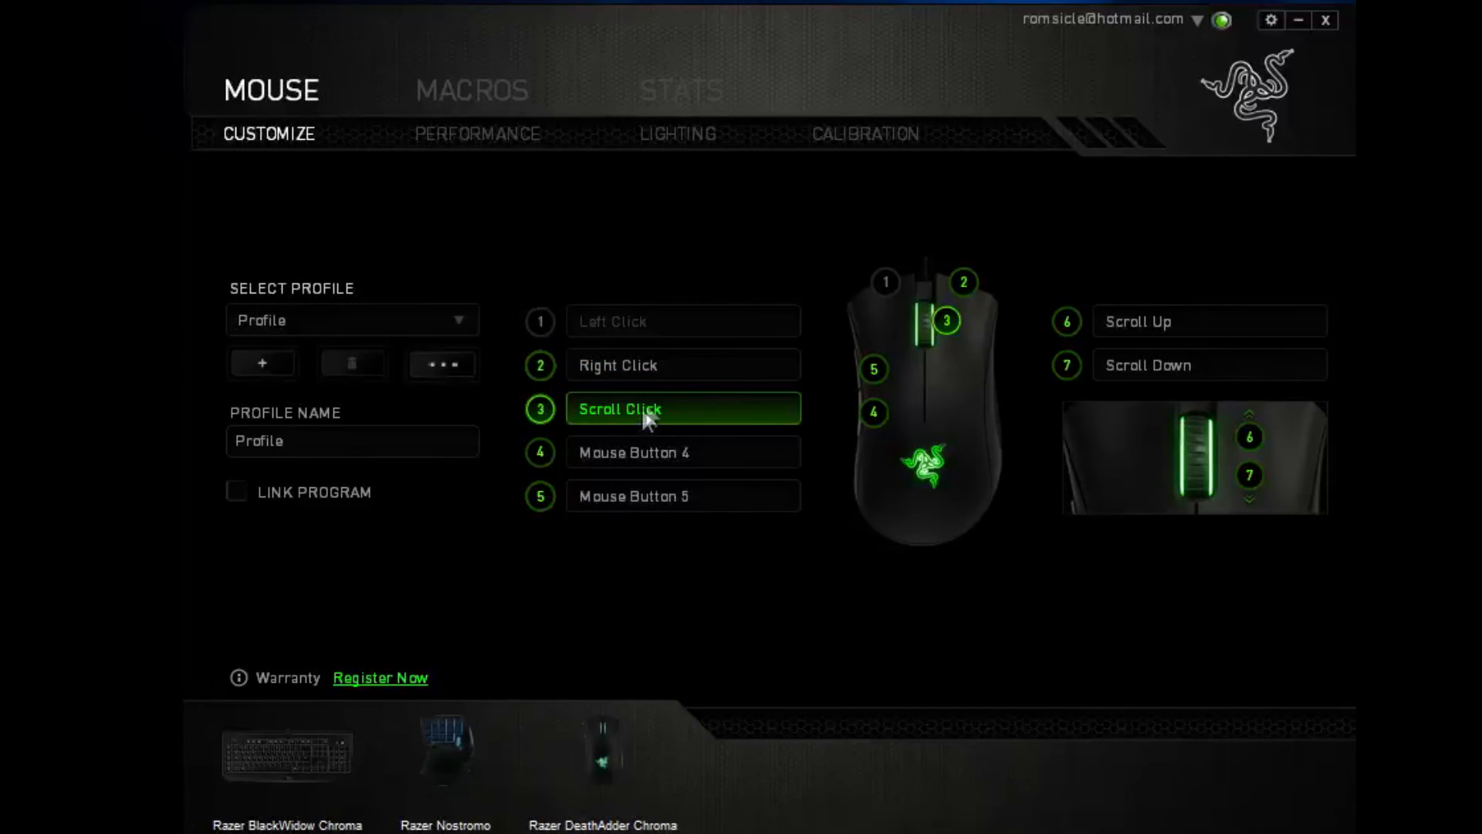
{"action": "left_click", "coordinate": [683, 452]}
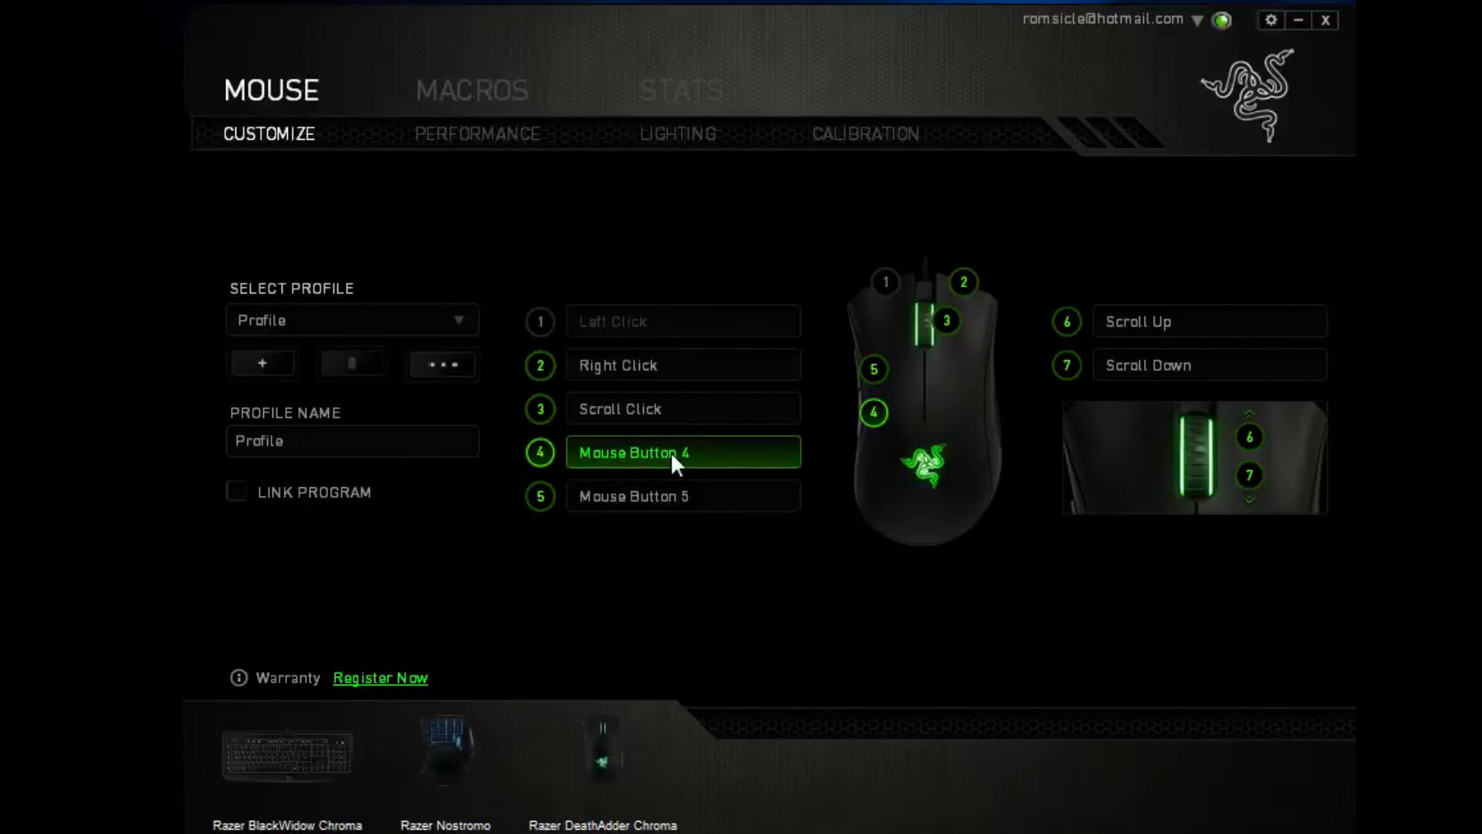
{"action": "mouse_move", "coordinate": [1041, 412]}
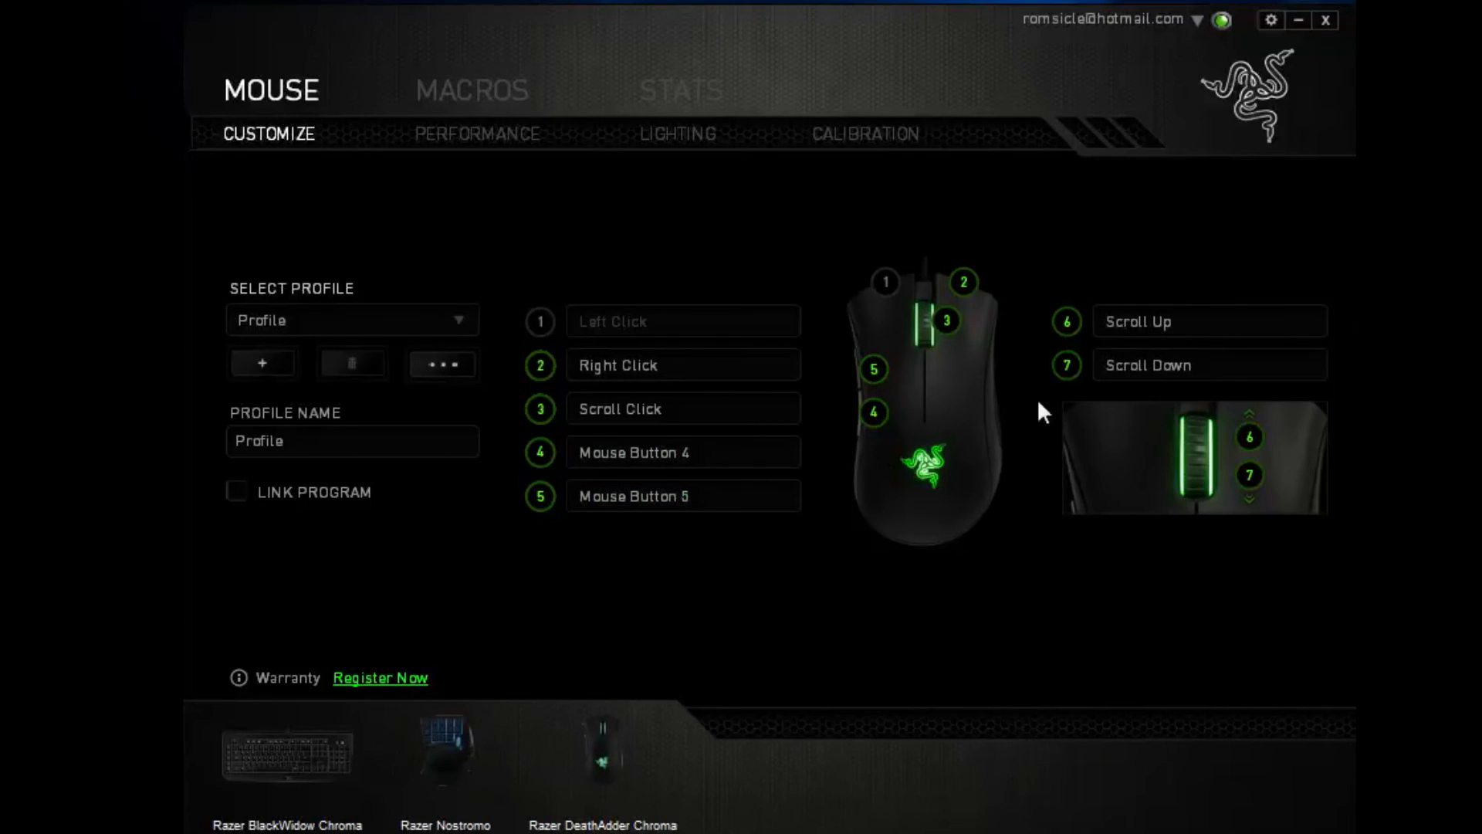
{"action": "mouse_move", "coordinate": [1232, 414]}
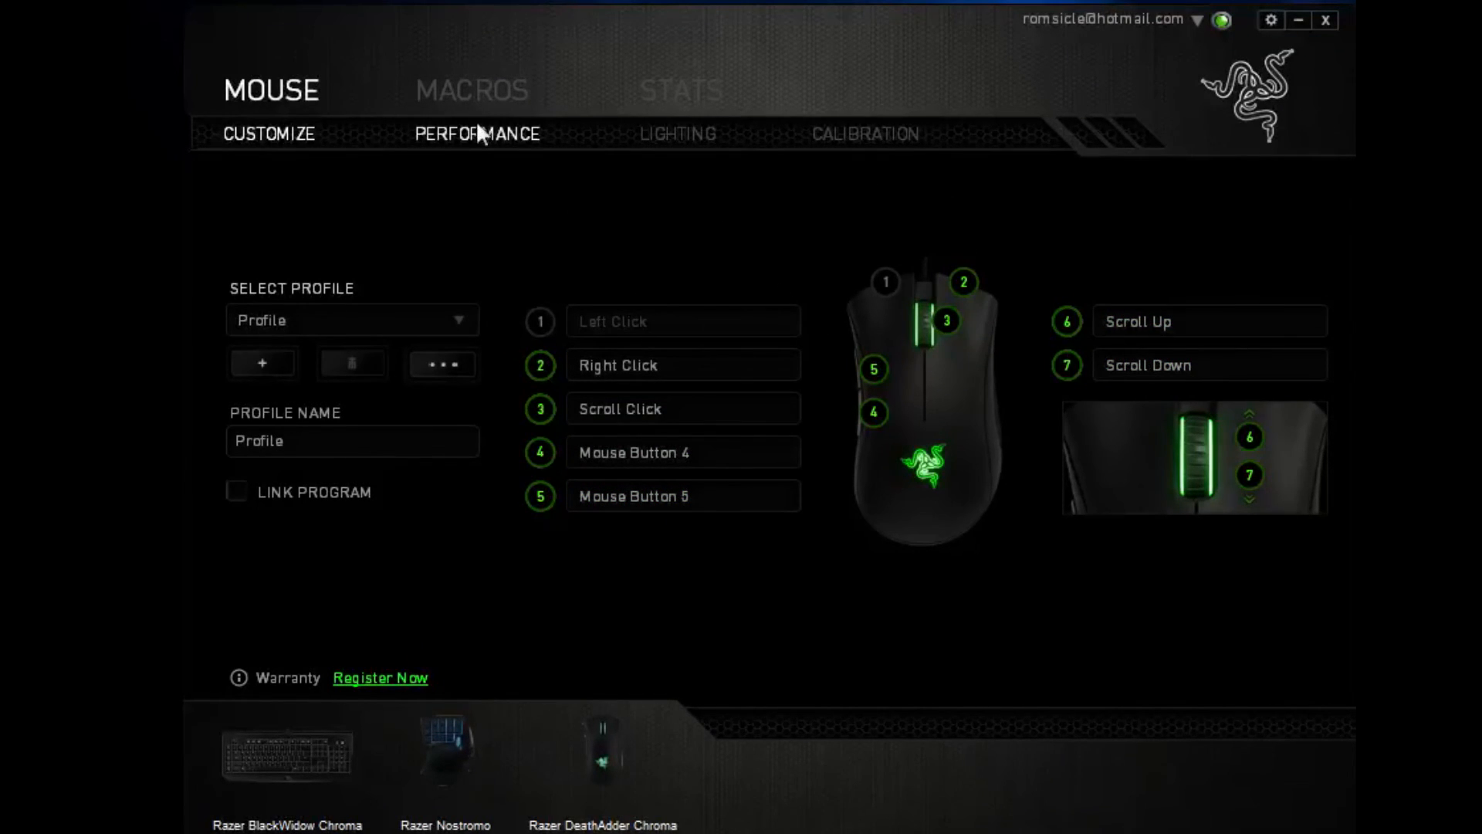
{"action": "left_click", "coordinate": [476, 133]}
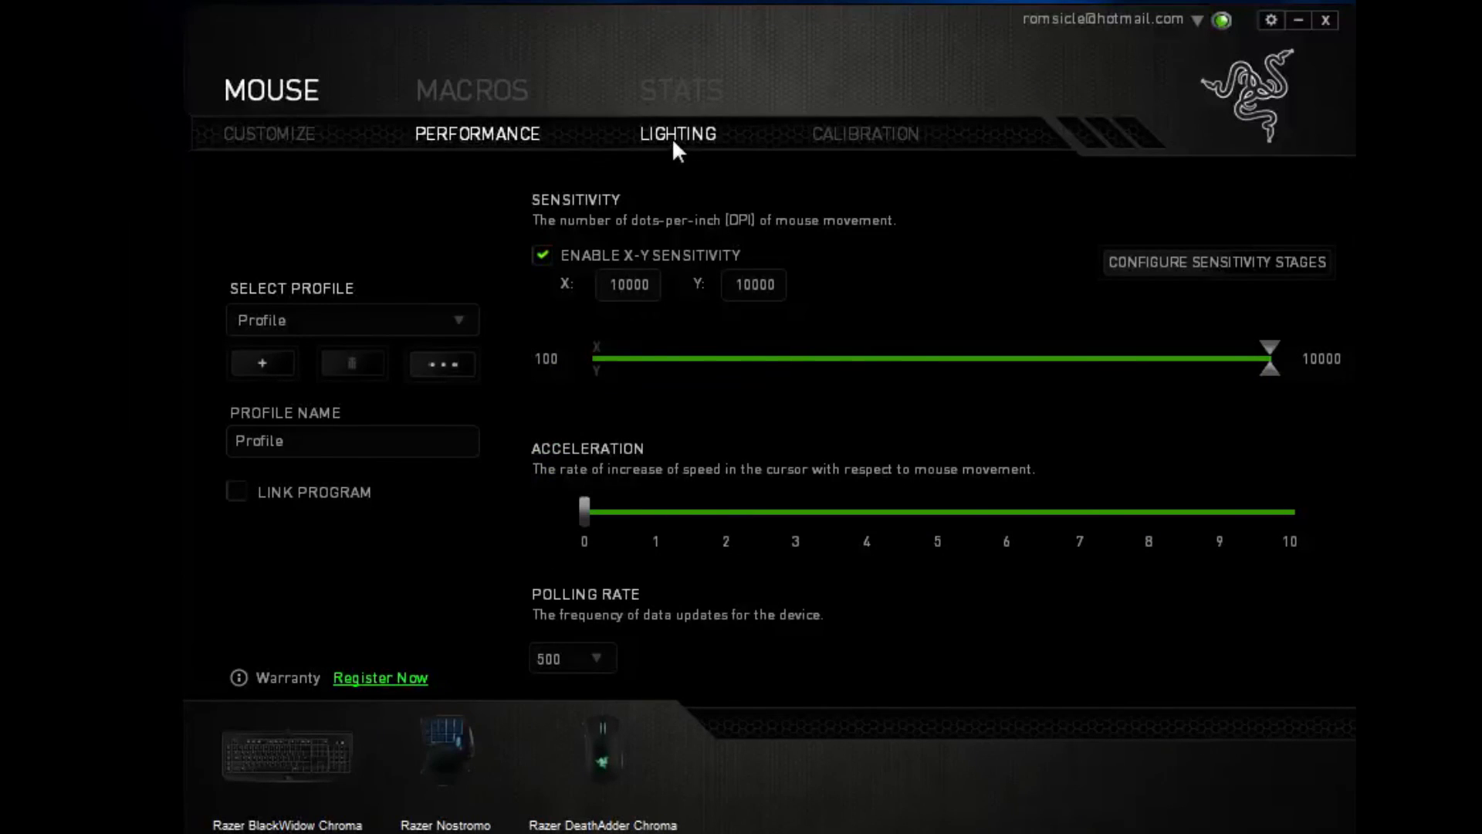
{"action": "left_click", "coordinate": [865, 132]}
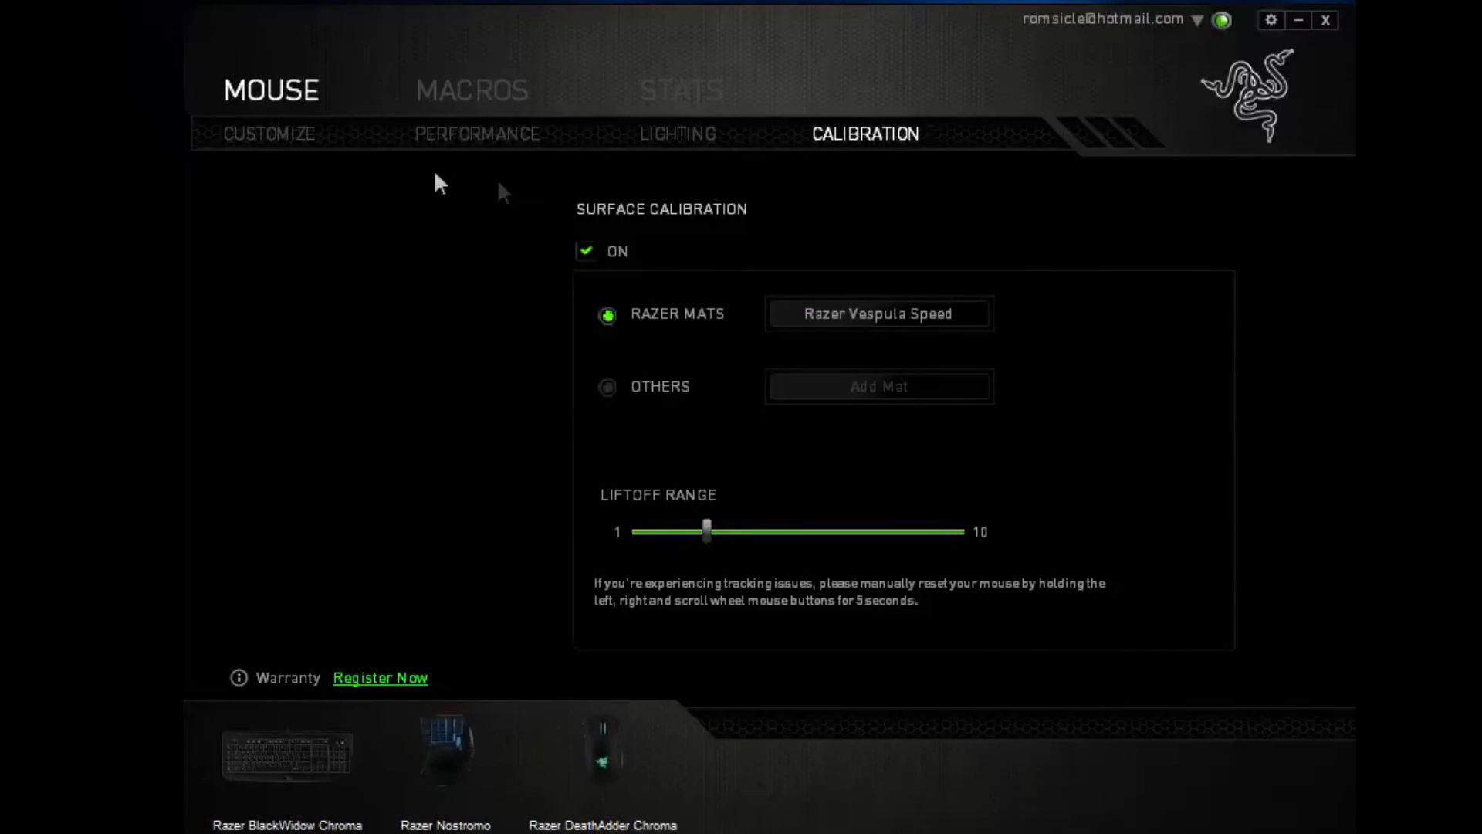
{"action": "left_click", "coordinate": [268, 133]}
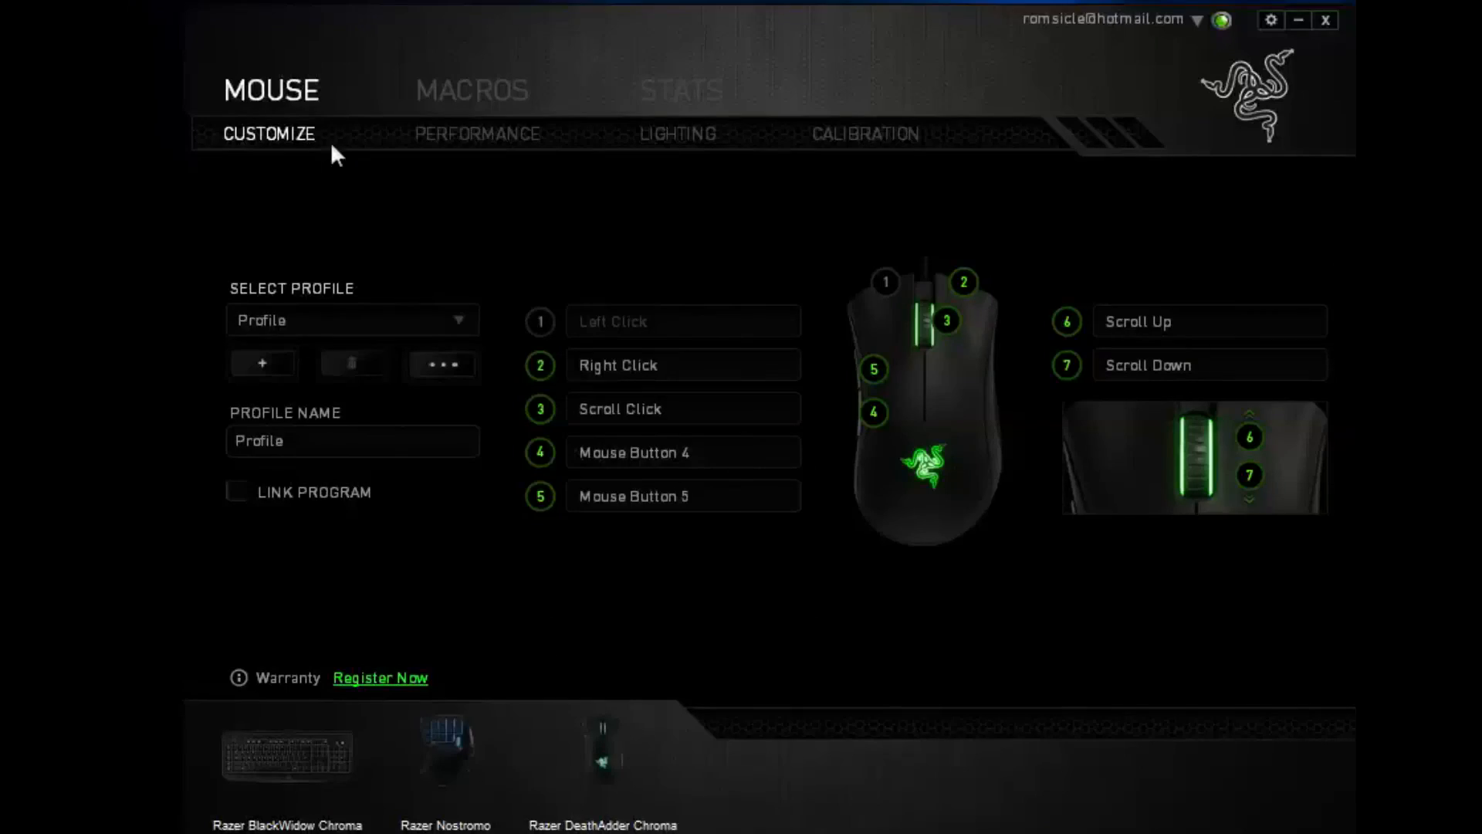